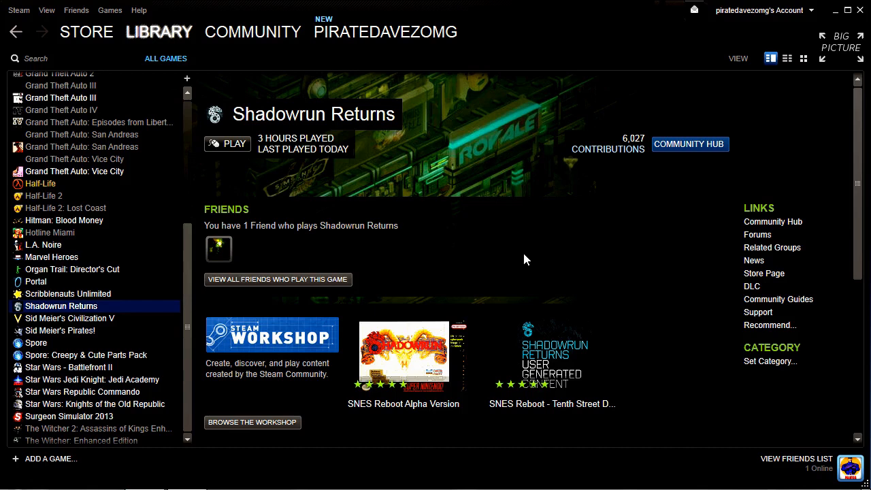
pyautogui.moveTo(406, 200)
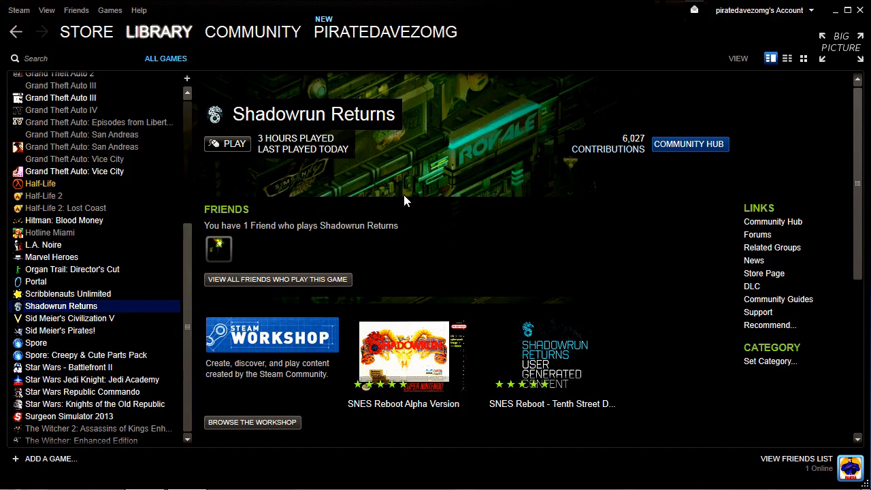
pyautogui.moveTo(229, 182)
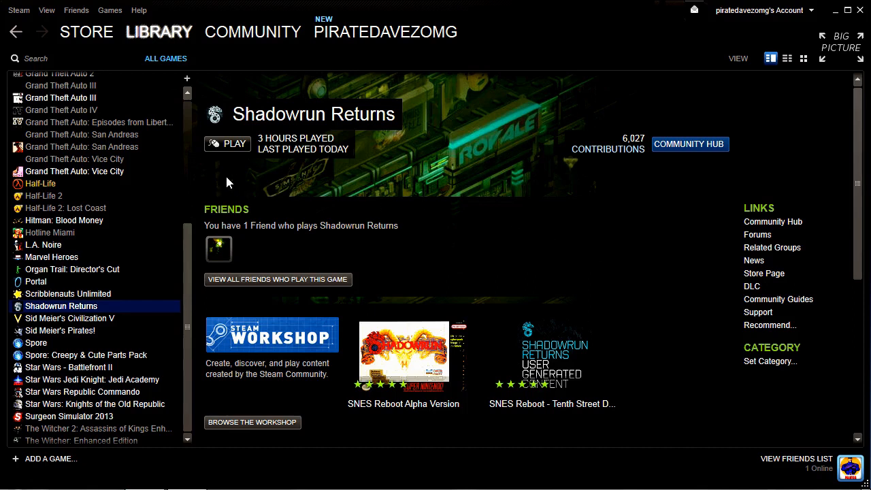
pyautogui.moveTo(499, 207)
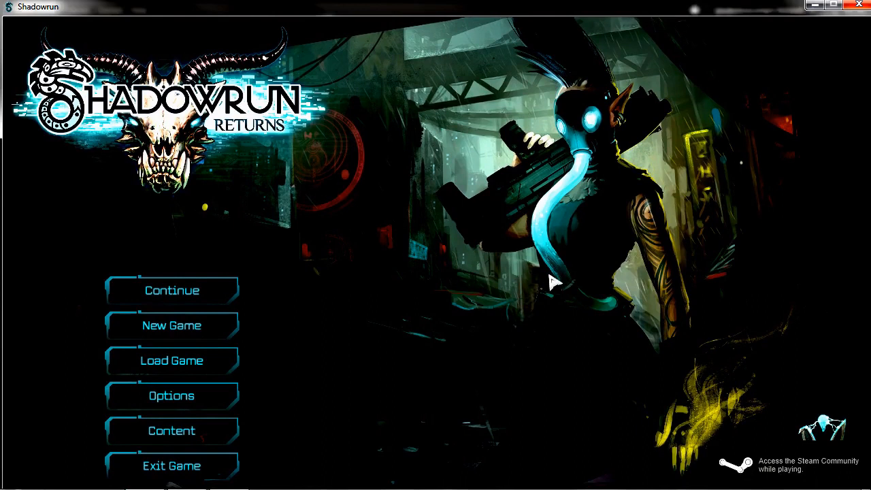
pyautogui.moveTo(226, 444)
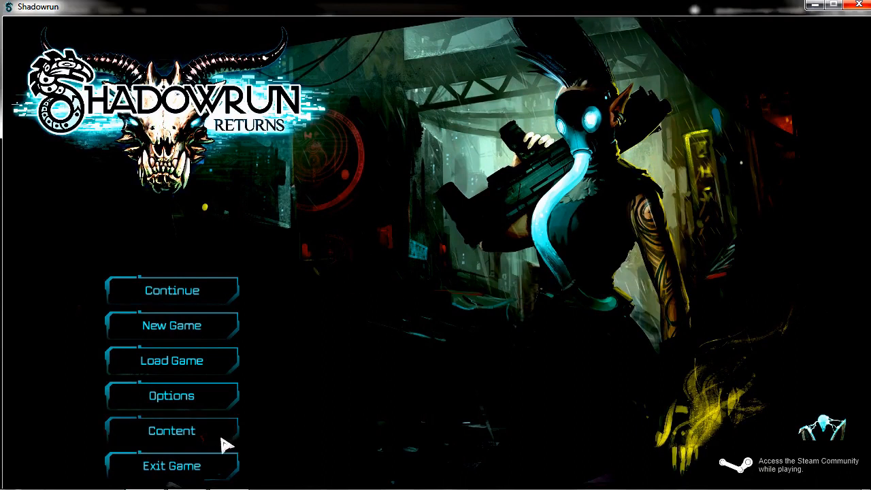
# - Go to the game's installed content list from the main menu
pyautogui.click(172, 430)
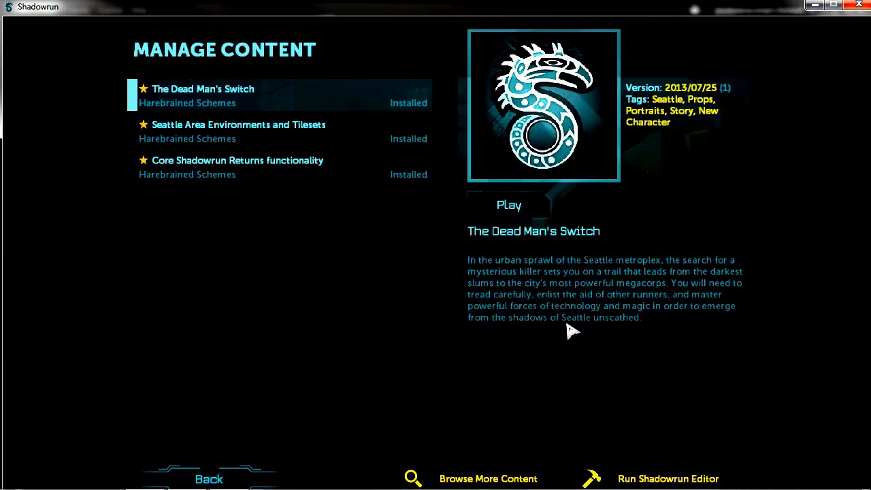
pyautogui.moveTo(674, 483)
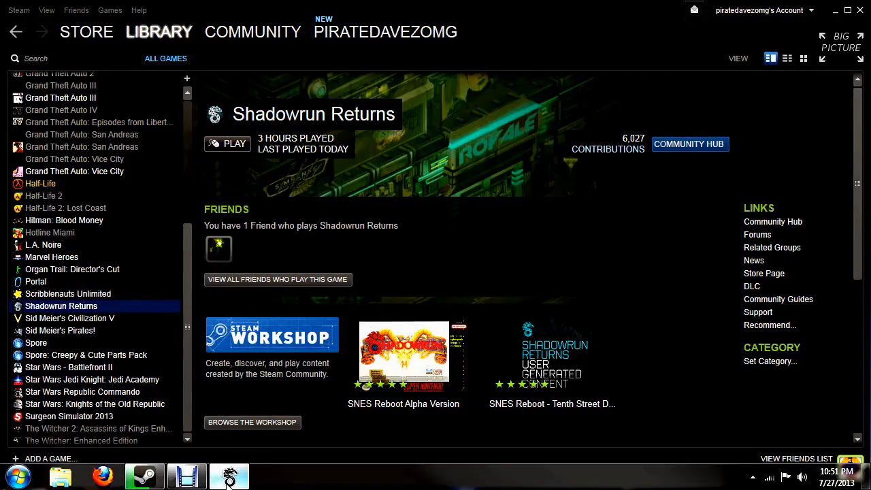
# - Switch to the Shadowrun Editor window with the DeadMansSwitch pack loaded
pyautogui.click(228, 475)
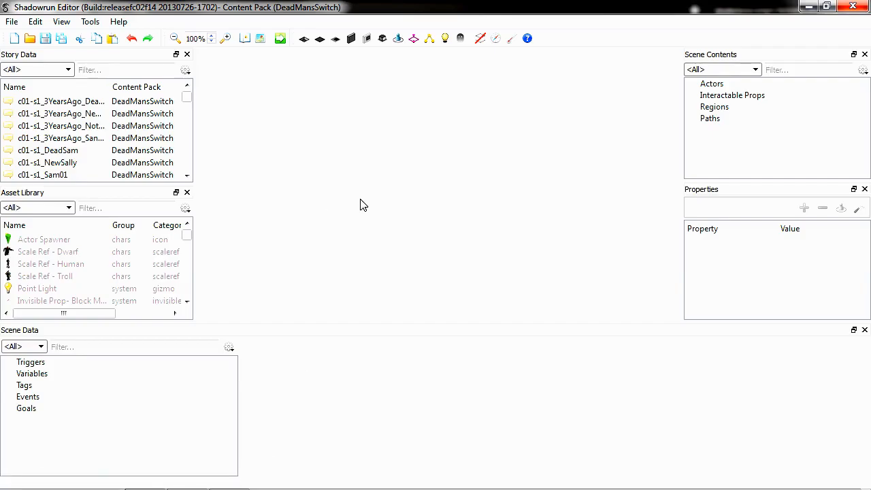
pyautogui.moveTo(289, 232)
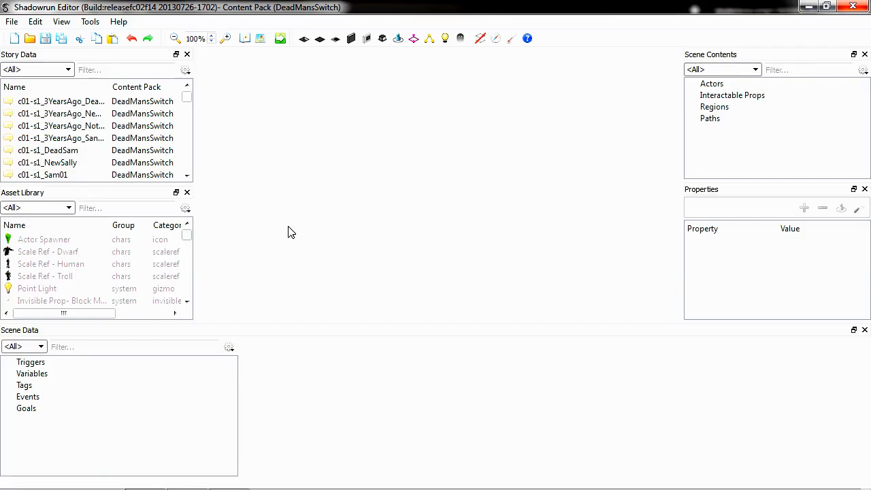
pyautogui.moveTo(283, 179)
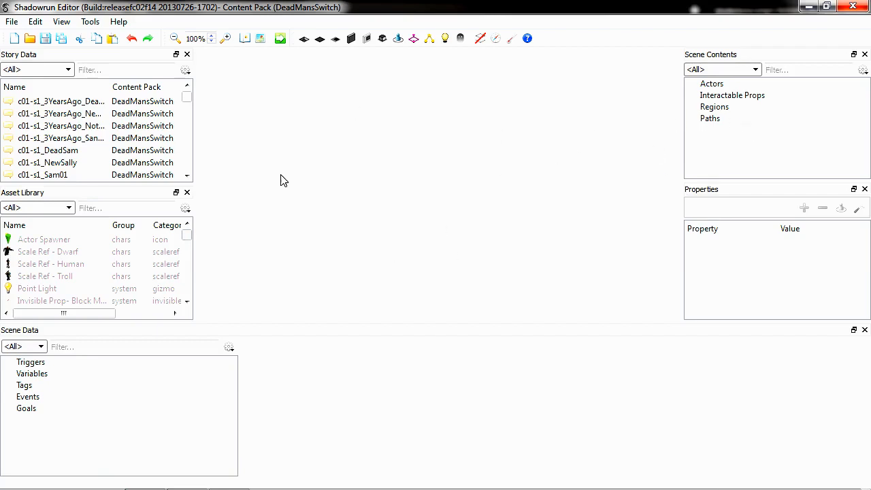
pyautogui.moveTo(267, 210)
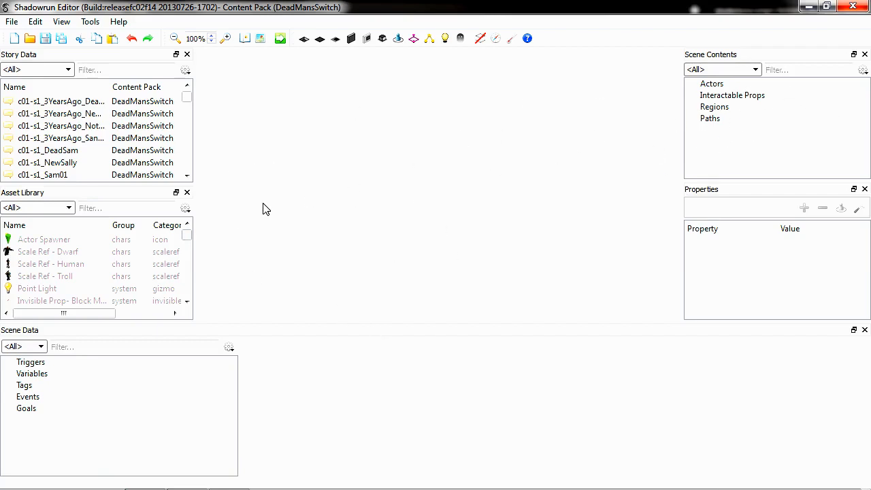
# - Start opening a content pack and browse into Steam's common games folder on the C drive
pyautogui.click(11, 22)
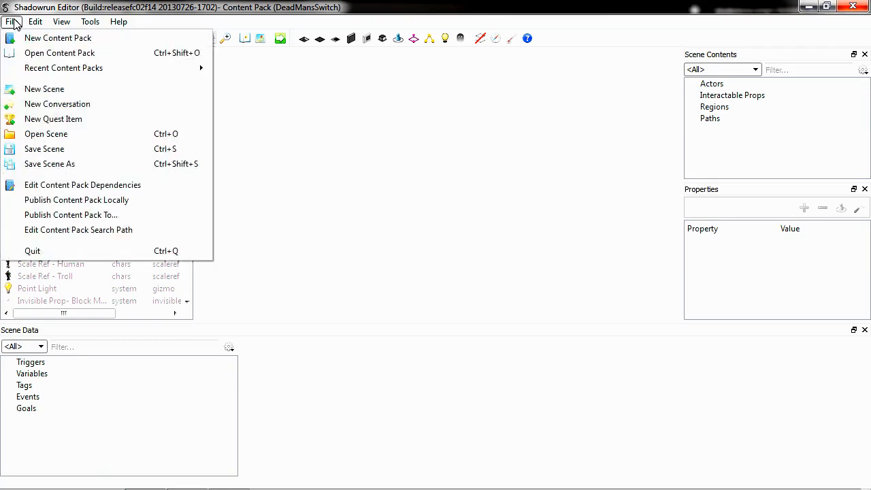
pyautogui.moveTo(52, 51)
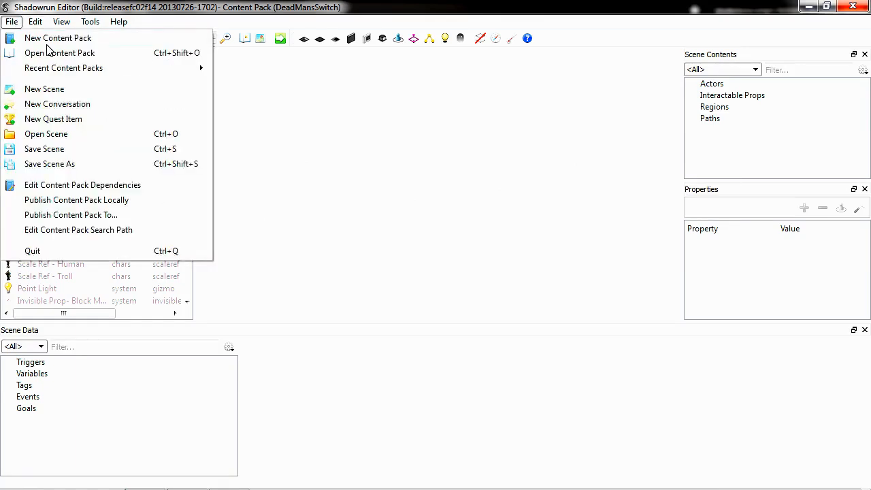
pyautogui.click(60, 51)
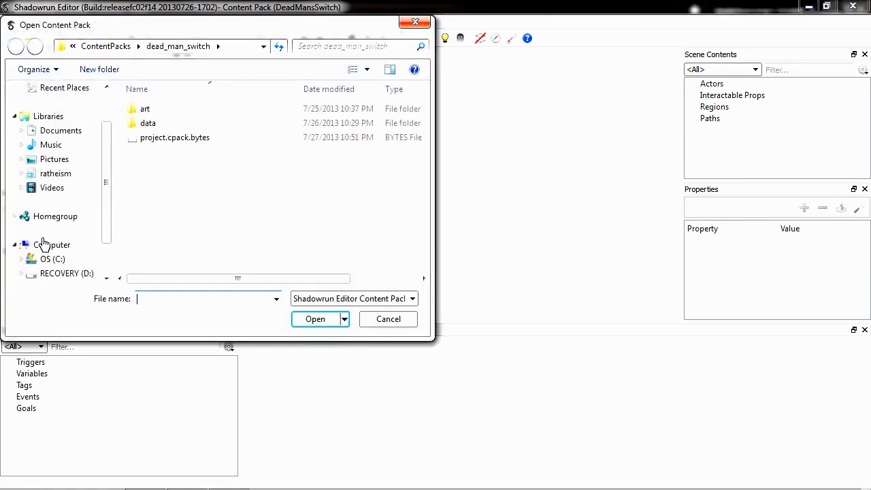
pyautogui.click(51, 245)
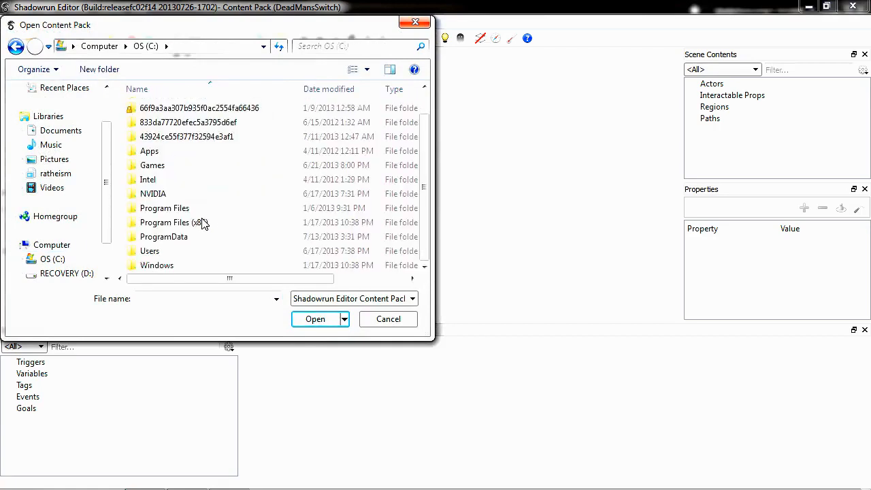
pyautogui.doubleClick(174, 222)
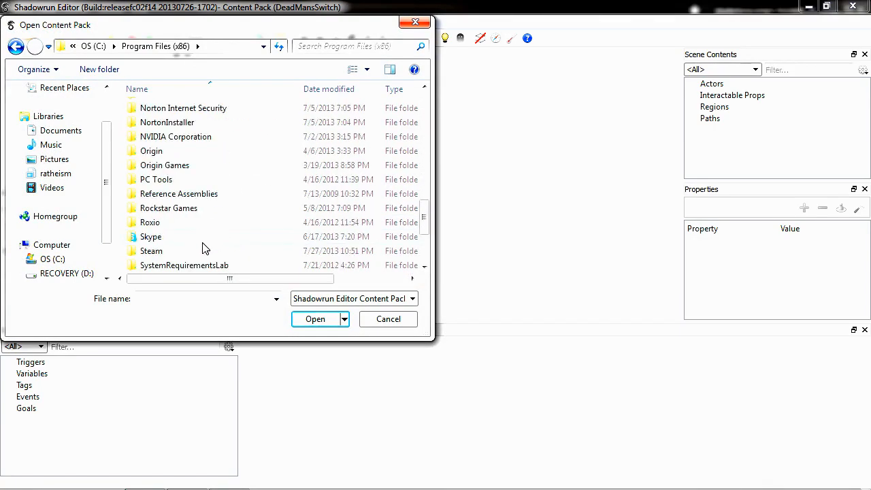
pyautogui.doubleClick(152, 250)
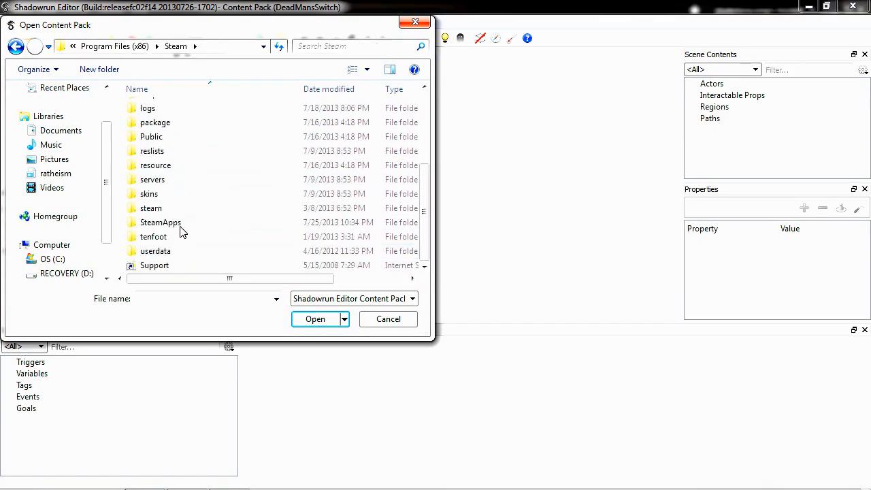
pyautogui.doubleClick(160, 222)
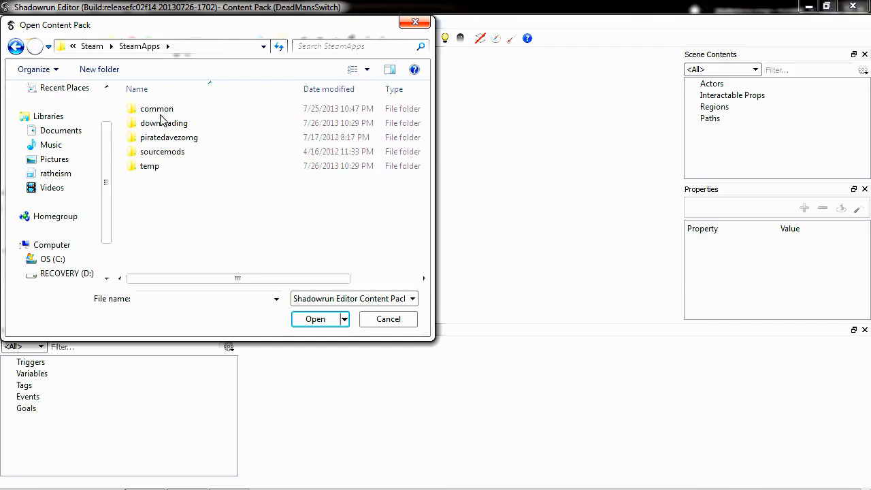
pyautogui.doubleClick(157, 109)
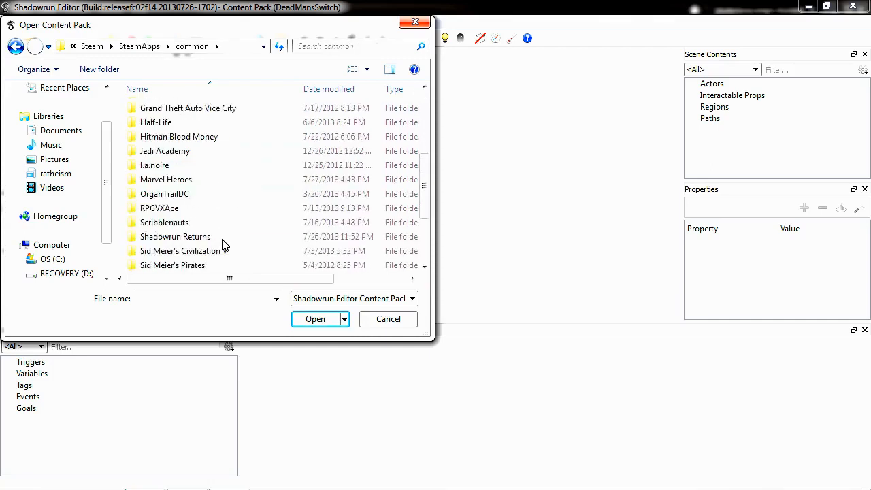
# - Continue into Shadowrun_Data\StreamingAssets\ContentPacks and load the dead_man_switch pack
pyautogui.doubleClick(174, 237)
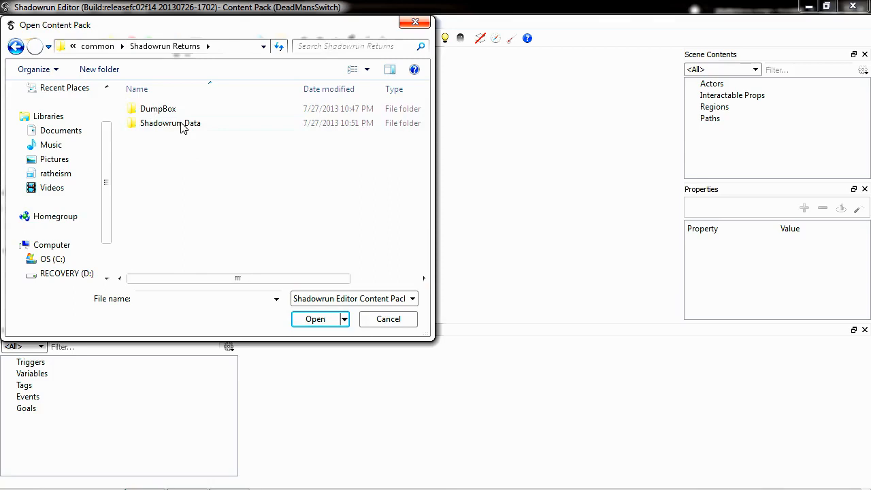
pyautogui.doubleClick(170, 122)
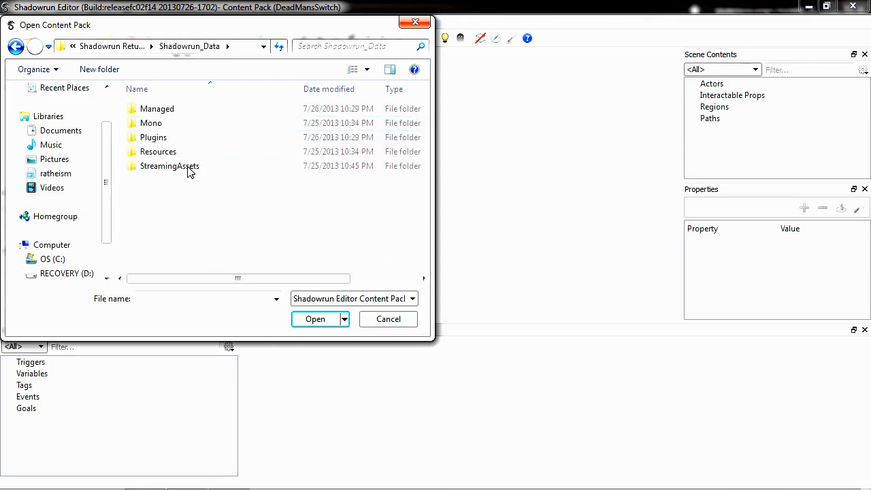
pyautogui.doubleClick(168, 166)
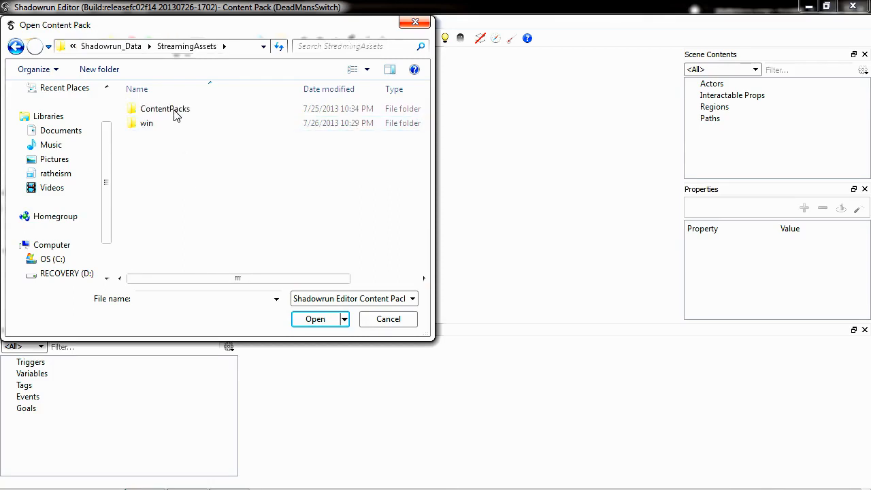
pyautogui.doubleClick(165, 109)
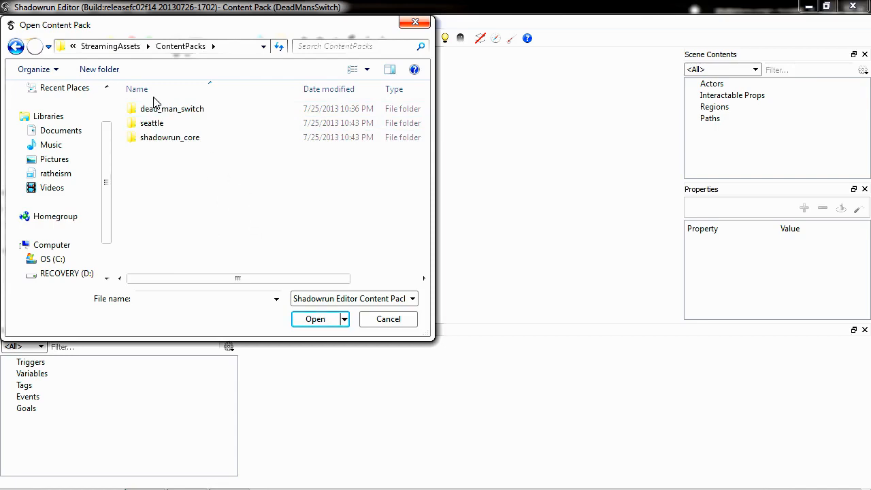
pyautogui.moveTo(183, 188)
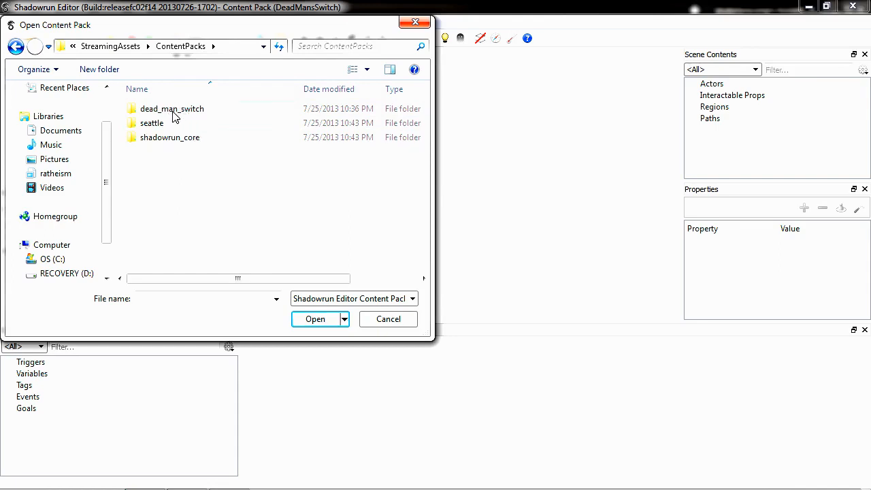
pyautogui.moveTo(196, 116)
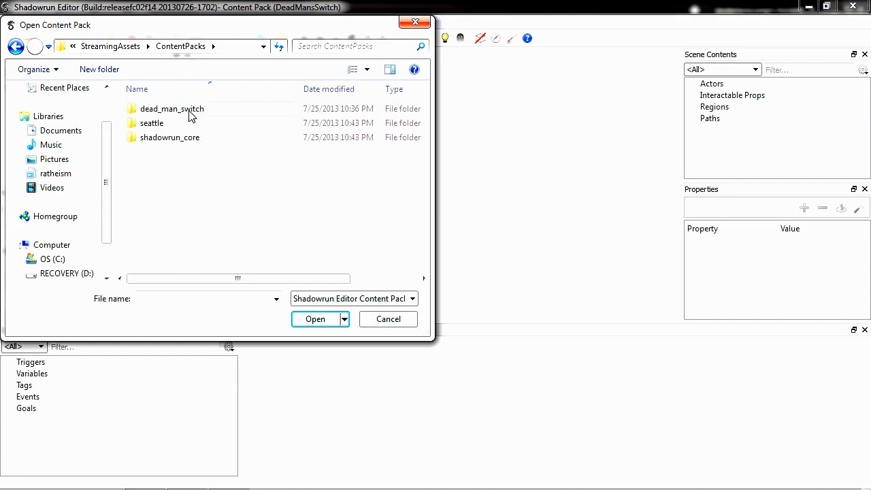
pyautogui.doubleClick(171, 109)
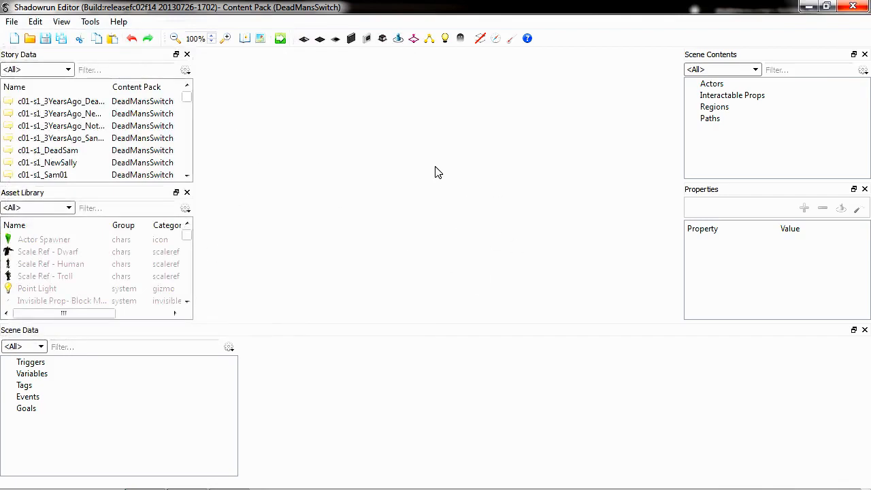
pyautogui.moveTo(528, 193)
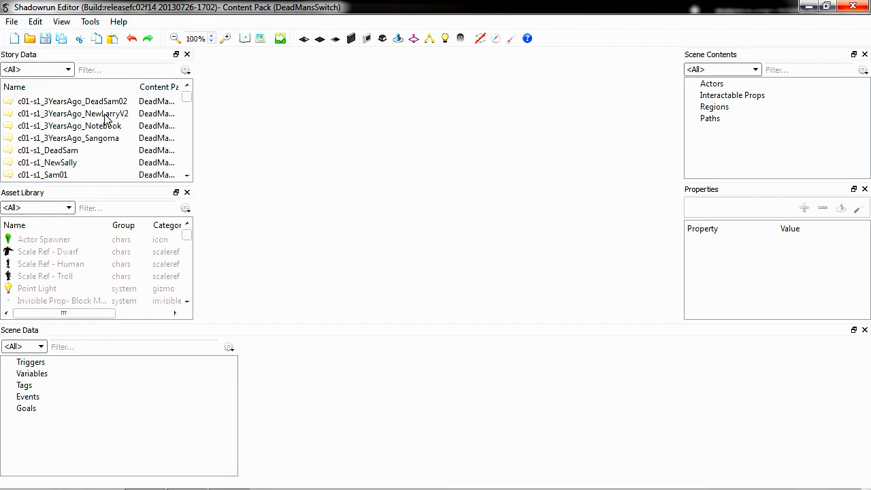
pyautogui.moveTo(67, 131)
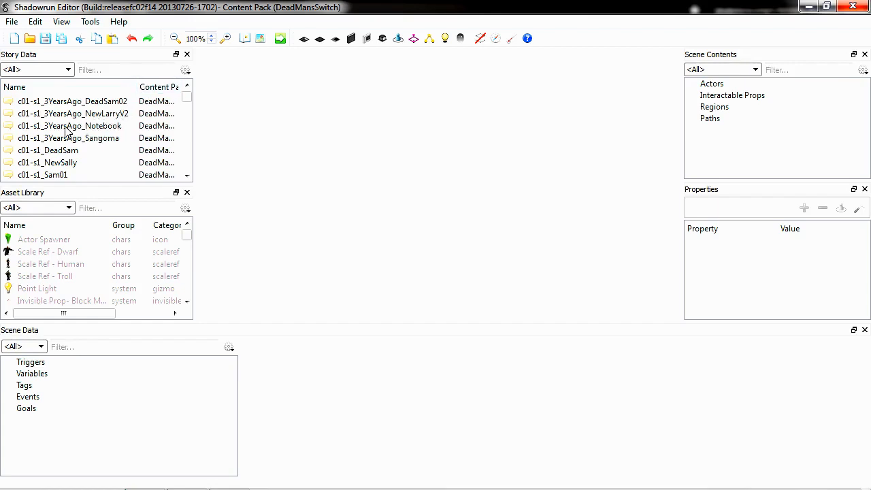
# - Open the c01-s1_3YearsAgo_Notebook conversation from the Story Data panel
pyautogui.click(71, 125)
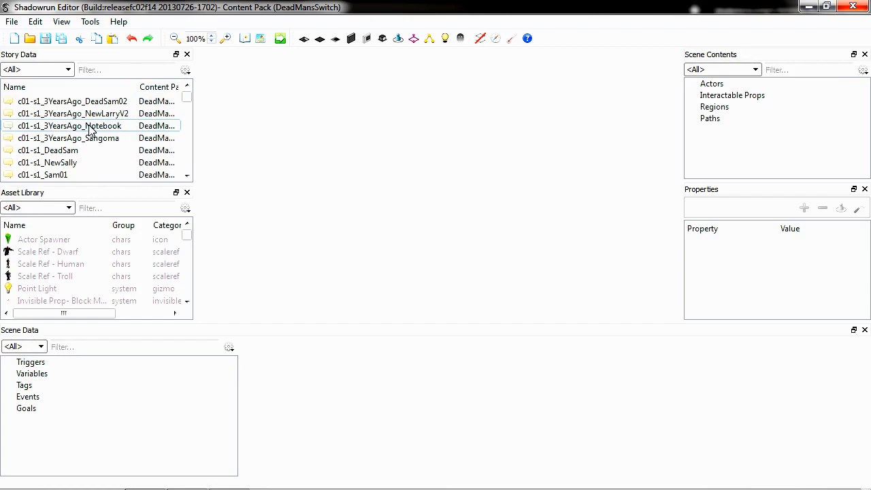
pyautogui.moveTo(95, 129)
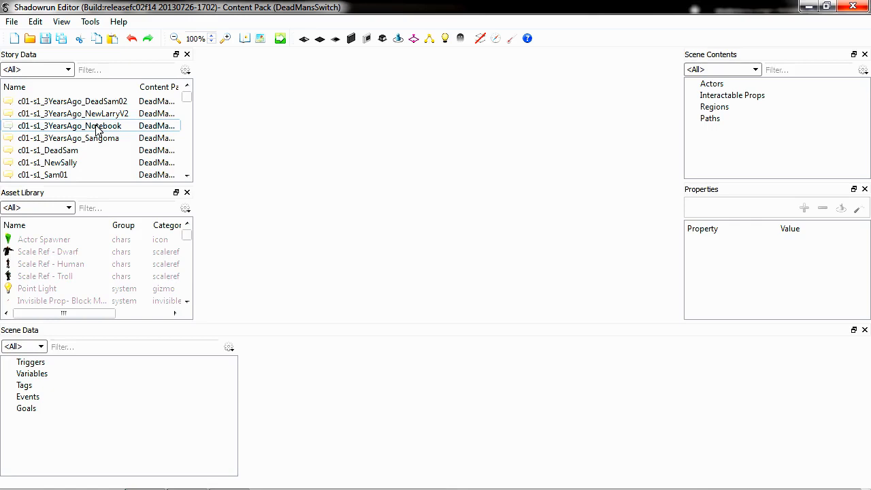
pyautogui.moveTo(100, 130)
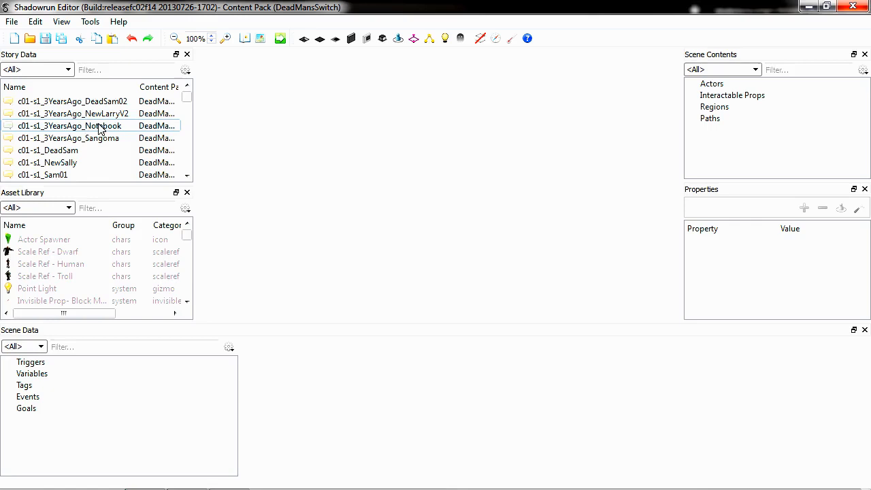
pyautogui.moveTo(117, 139)
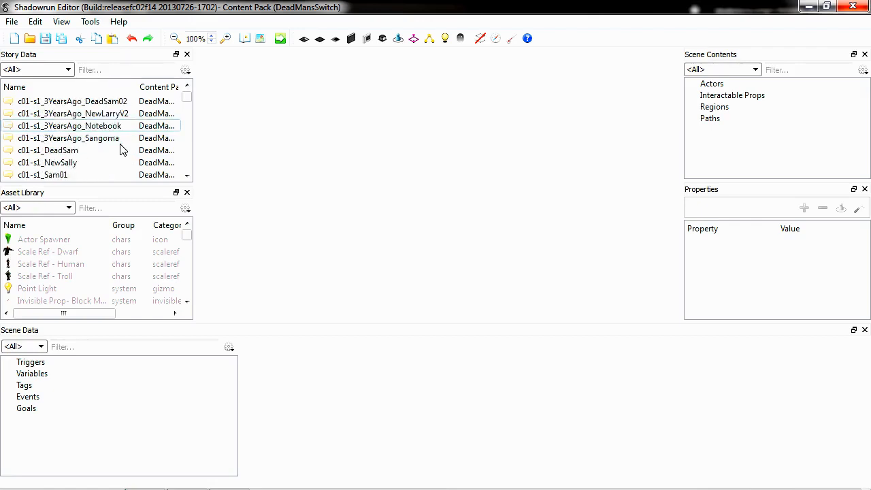
pyautogui.moveTo(99, 131)
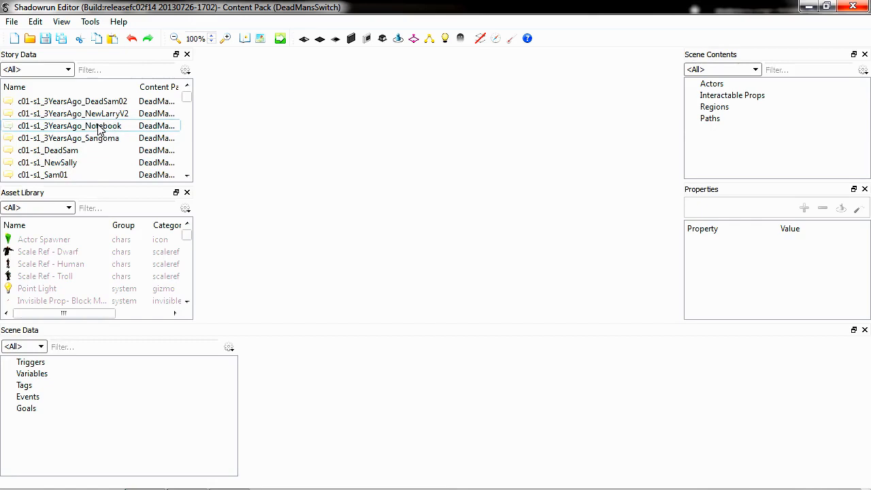
pyautogui.doubleClick(73, 125)
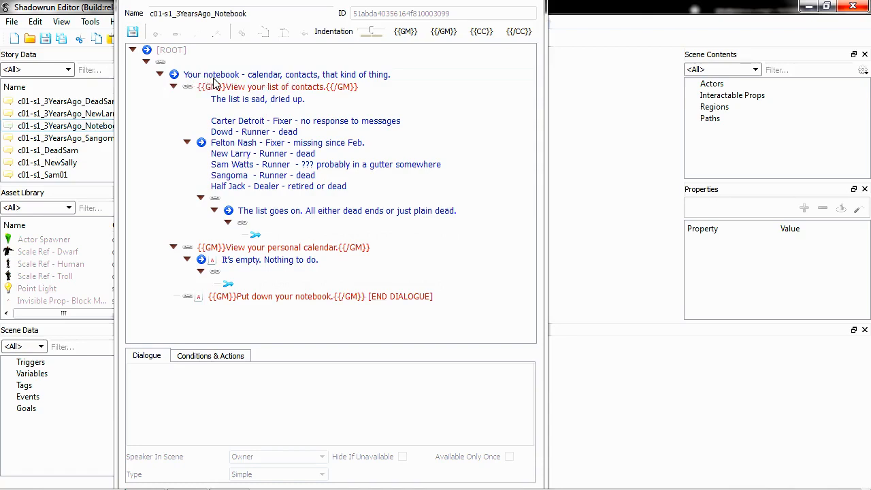
pyautogui.moveTo(348, 81)
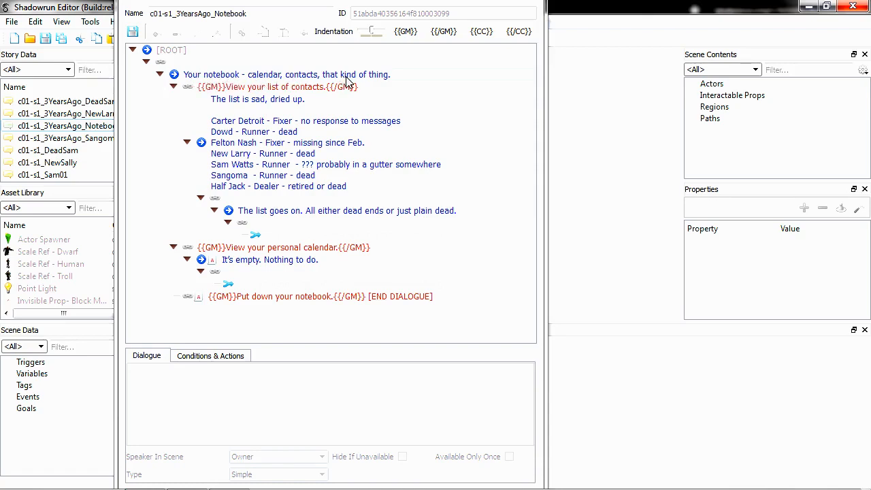
# - Select the root 'Your notebook - calendar, contacts' node to show its dialogue details
pyautogui.click(286, 73)
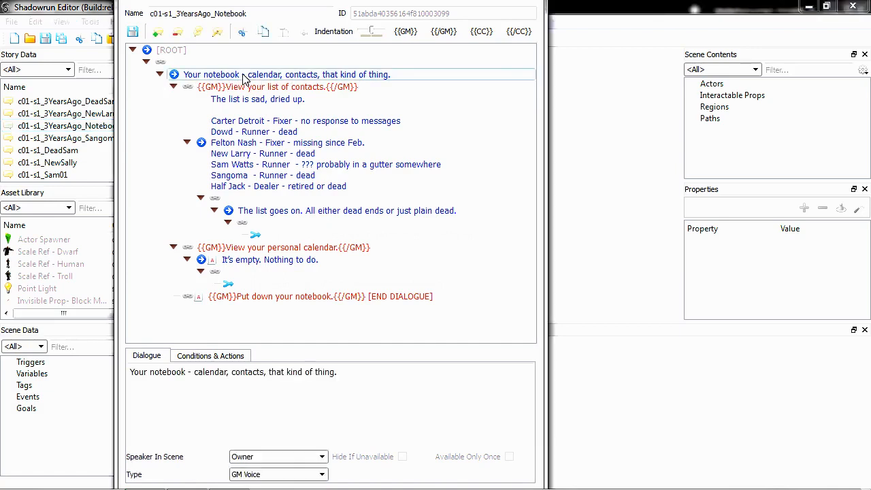
pyautogui.moveTo(258, 83)
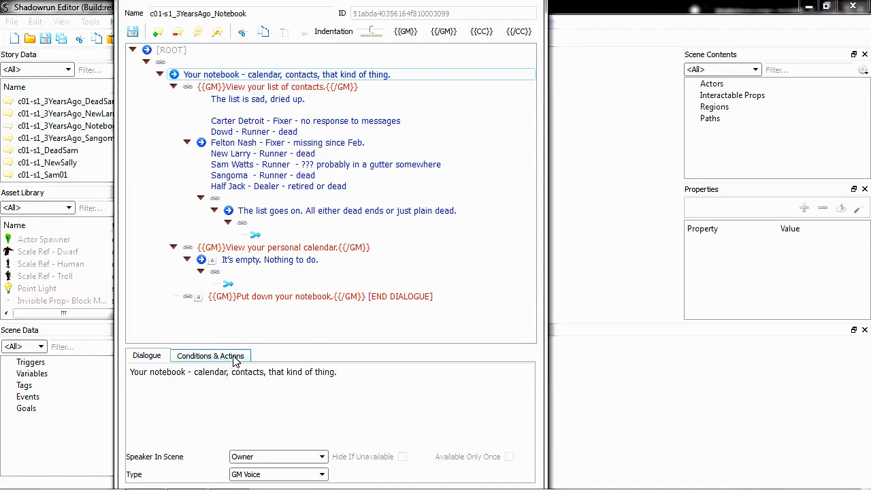
# - Add an on-display Add Actor Karma action granting 999 to the triggering actor
pyautogui.click(210, 355)
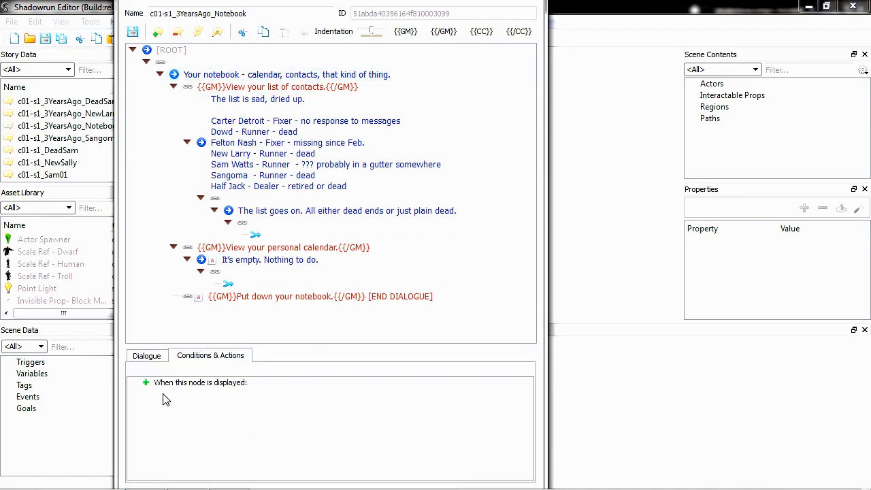
pyautogui.moveTo(192, 436)
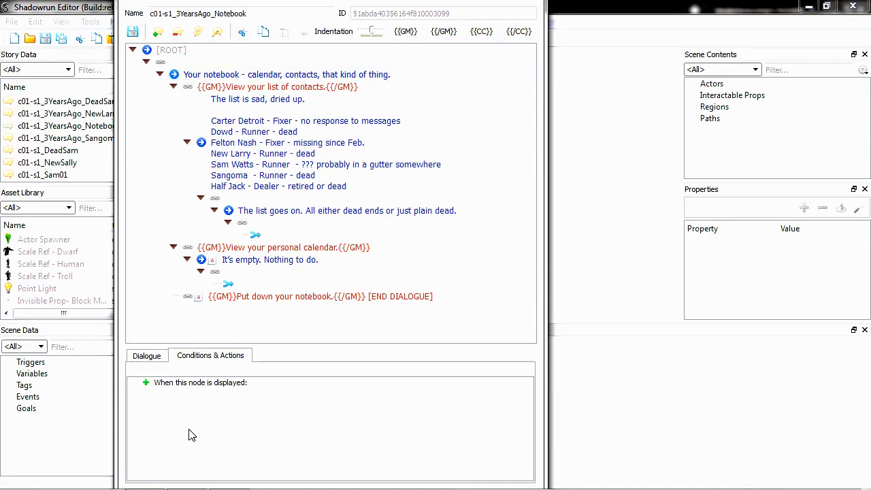
pyautogui.moveTo(155, 400)
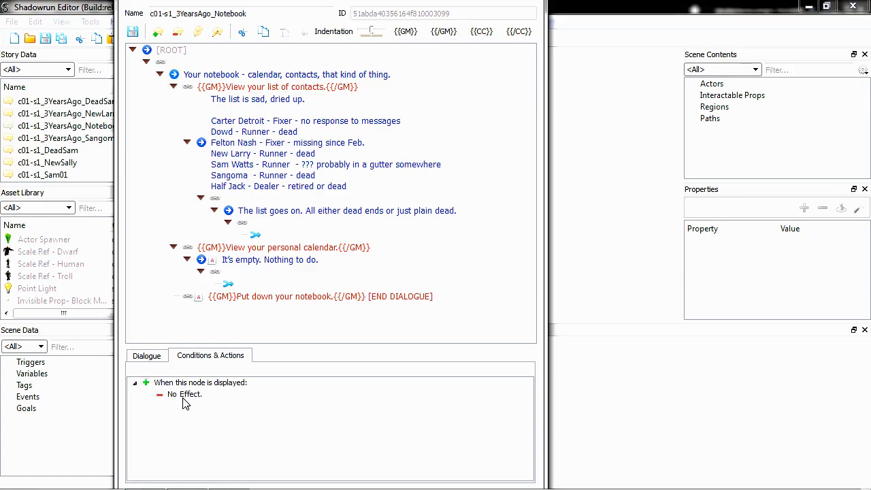
pyautogui.moveTo(191, 400)
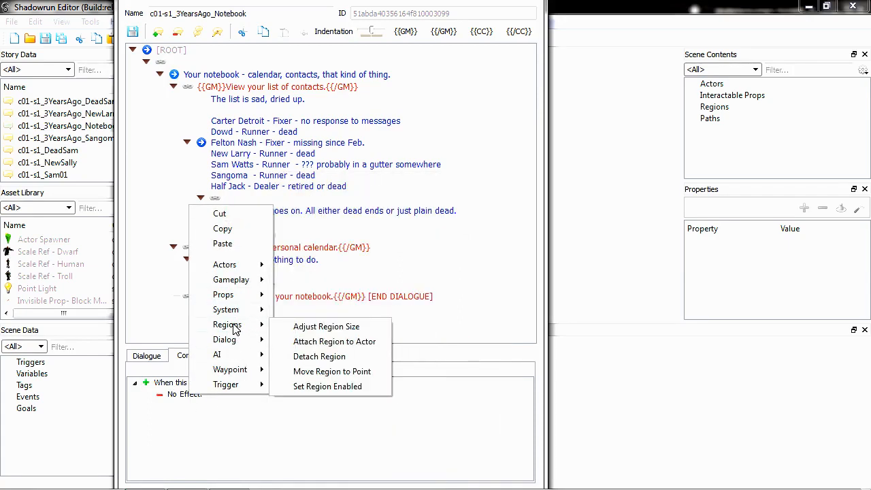
pyautogui.moveTo(224, 339)
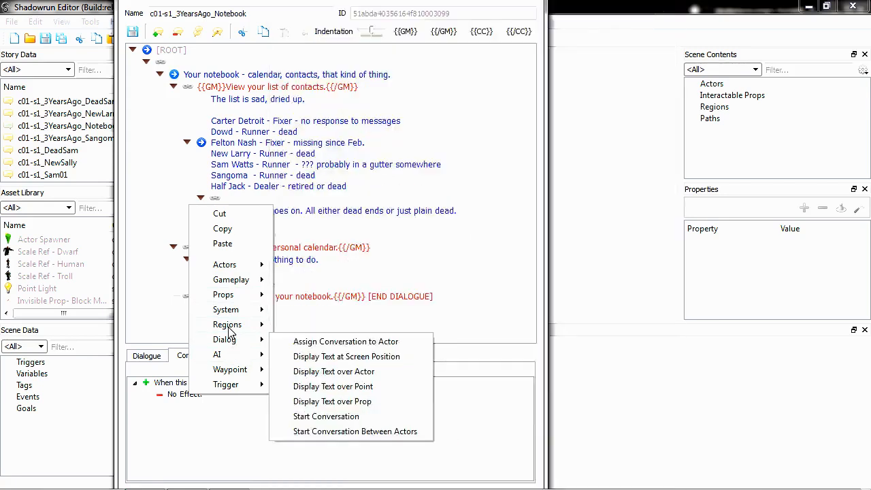
pyautogui.moveTo(228, 324)
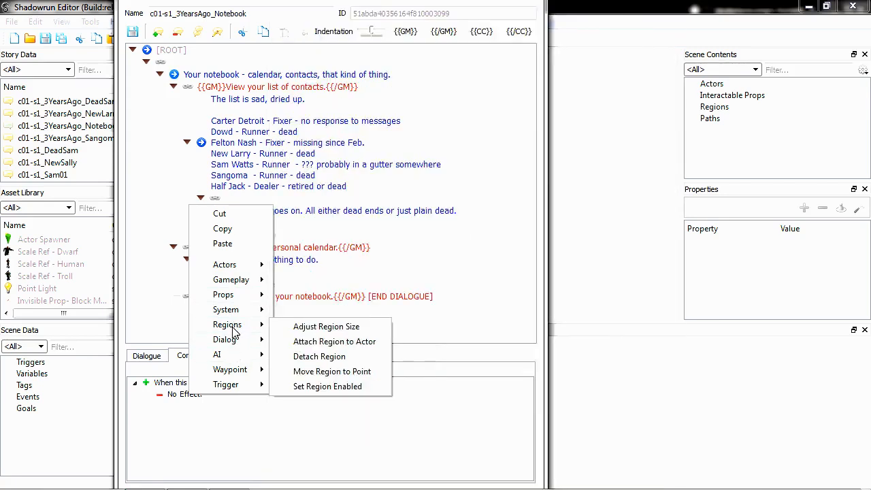
pyautogui.moveTo(232, 281)
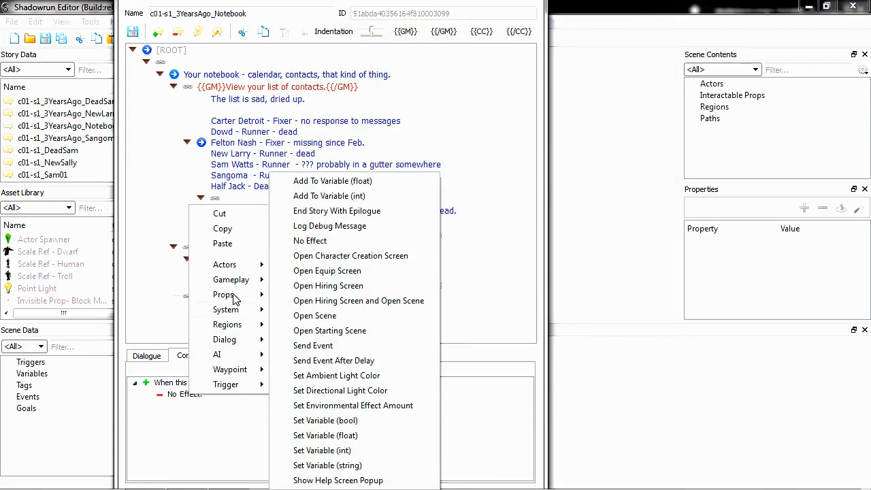
pyautogui.moveTo(224, 294)
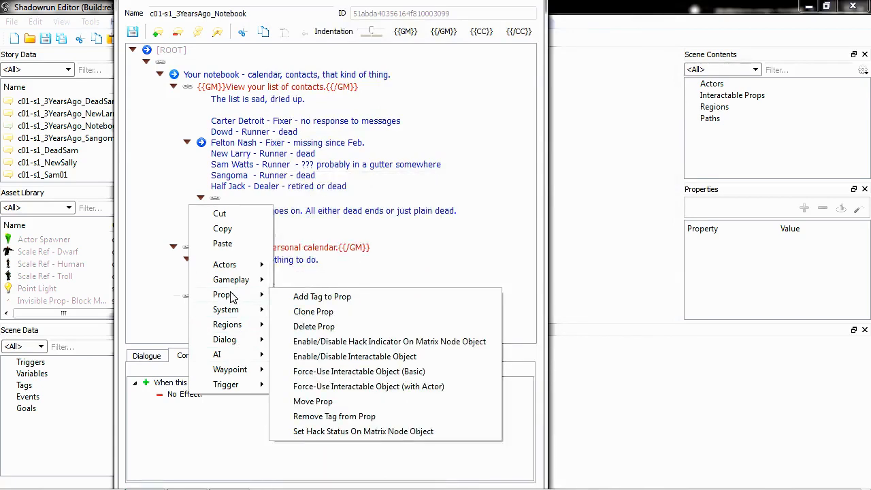
pyautogui.moveTo(224, 264)
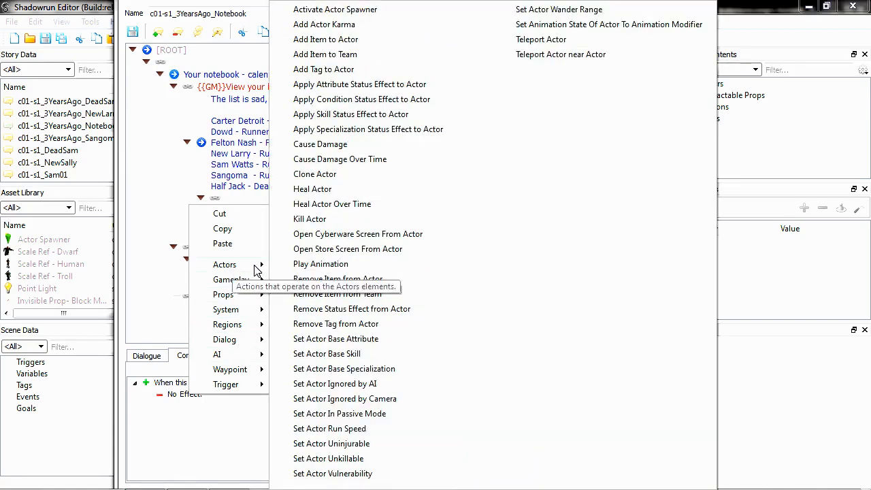
pyautogui.moveTo(341, 30)
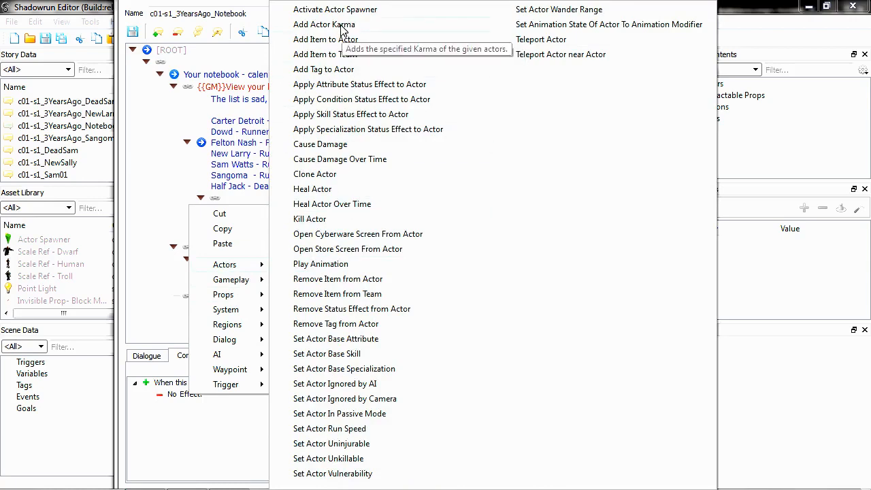
pyautogui.click(324, 24)
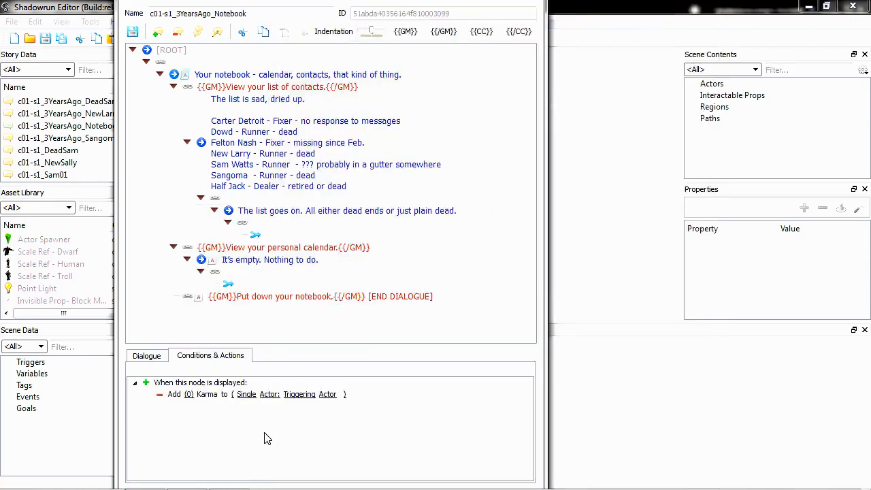
pyautogui.moveTo(247, 395)
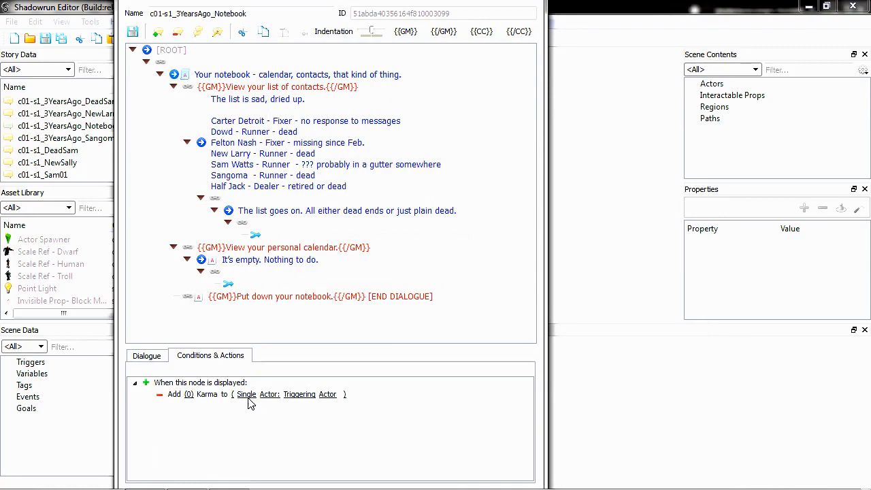
pyautogui.moveTo(192, 402)
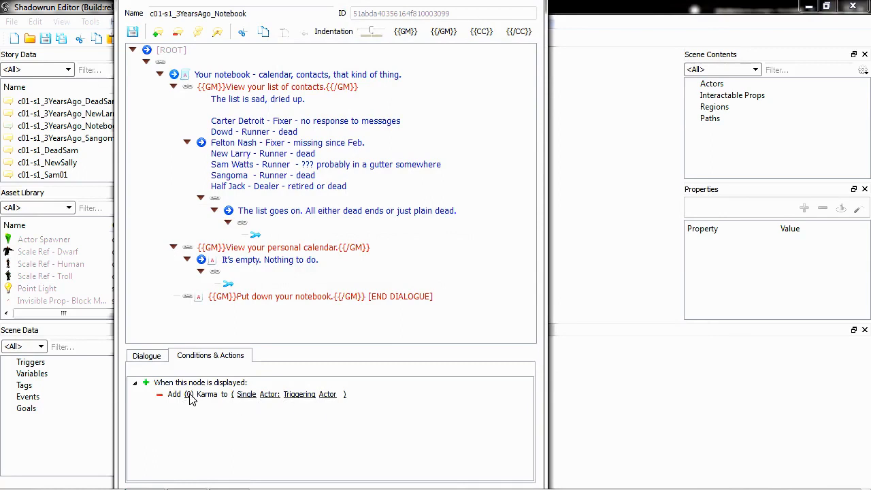
pyautogui.rightClick(189, 394)
pyautogui.write('999')
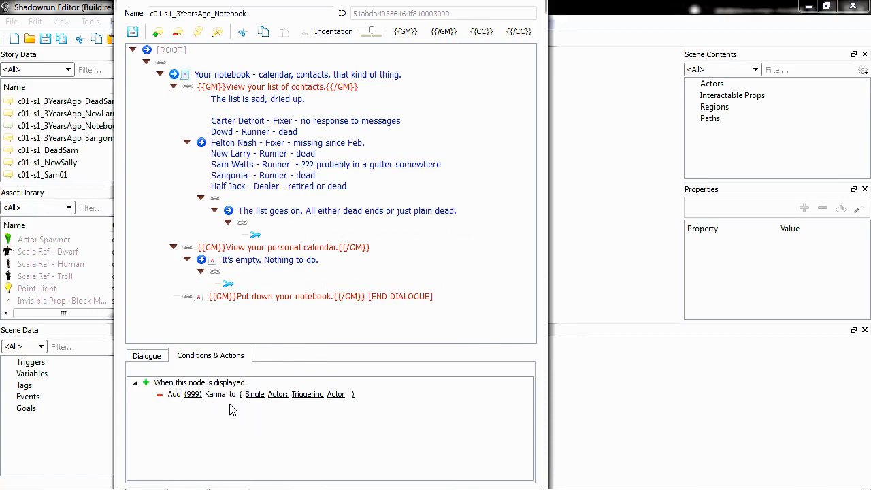
pyautogui.moveTo(384, 416)
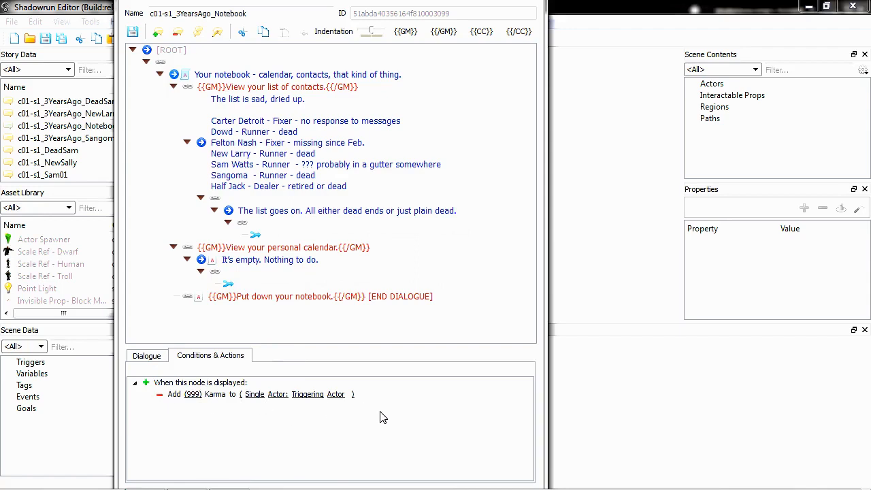
pyautogui.moveTo(143, 400)
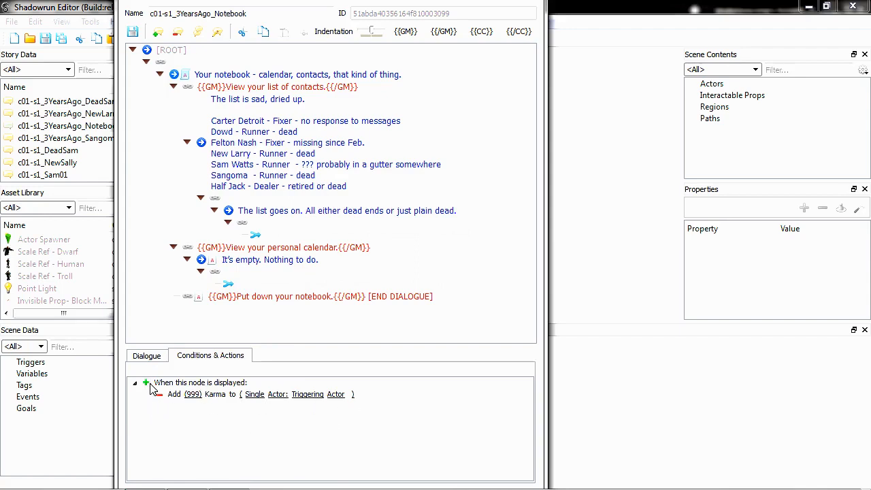
# - Add a second on-display action granting 50000 Nuyen to the player
pyautogui.click(145, 381)
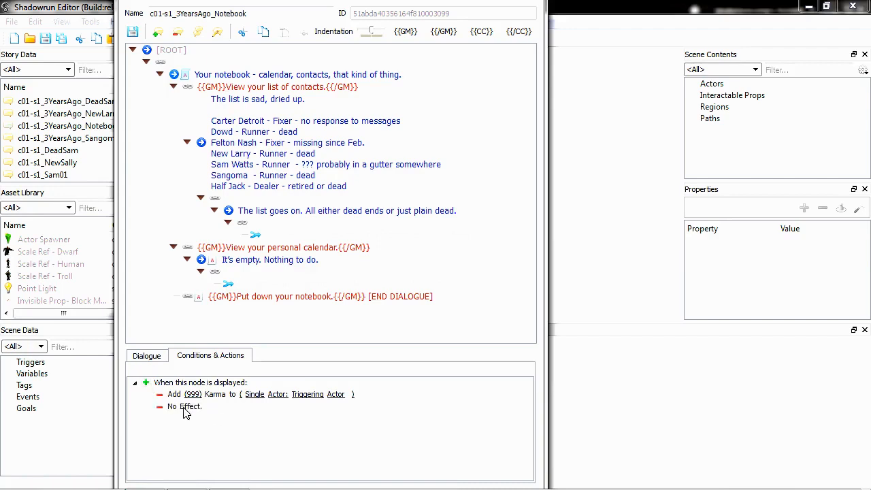
pyautogui.rightClick(186, 414)
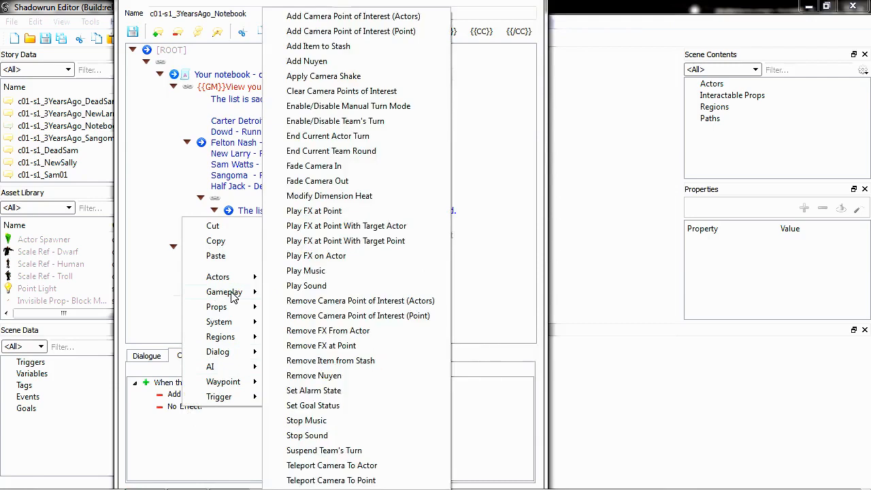
pyautogui.moveTo(330, 77)
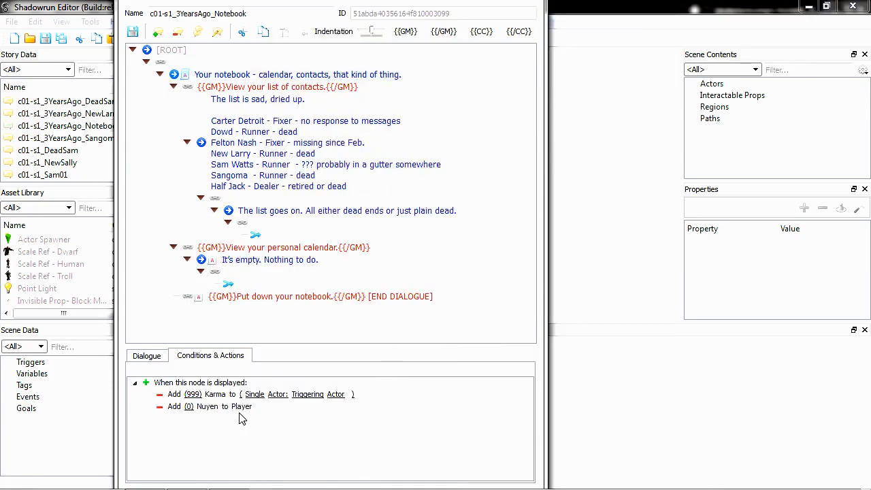
pyautogui.moveTo(189, 408)
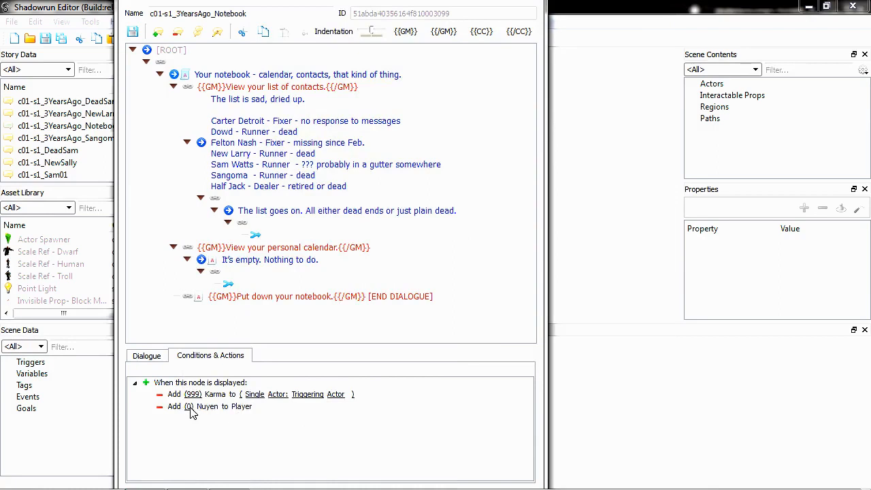
pyautogui.rightClick(189, 406)
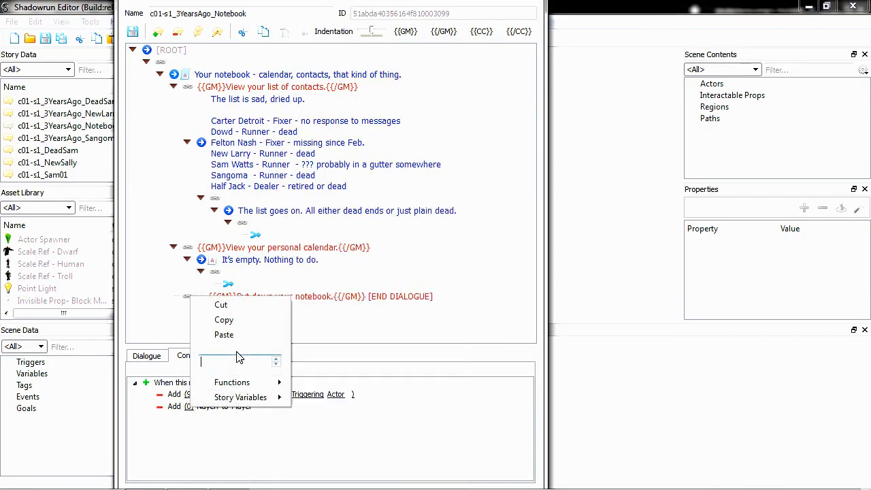
pyautogui.write('50000')
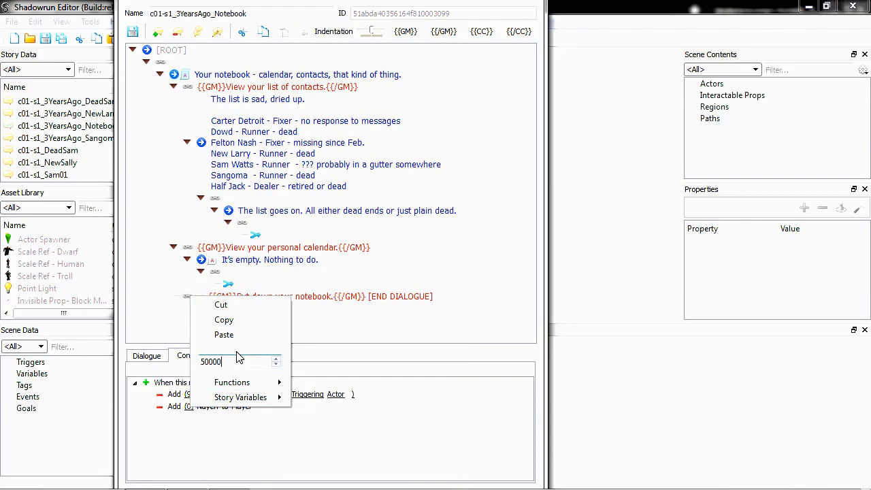
pyautogui.click(311, 425)
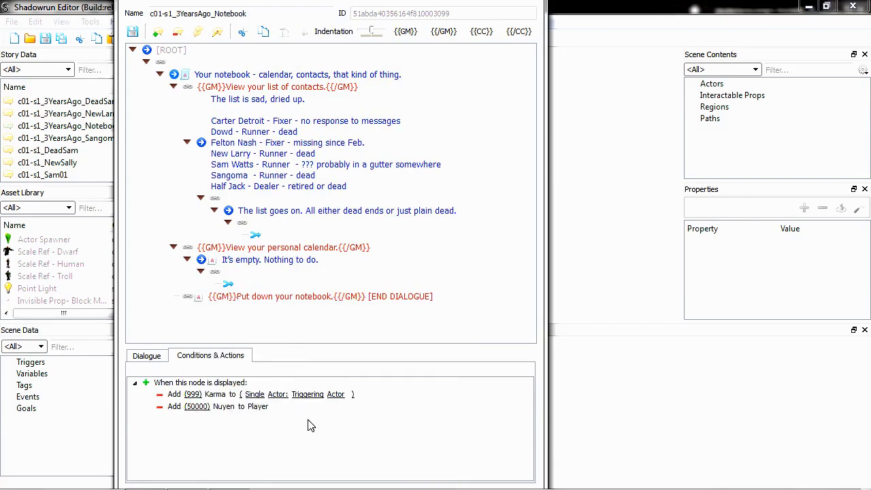
pyautogui.moveTo(221, 411)
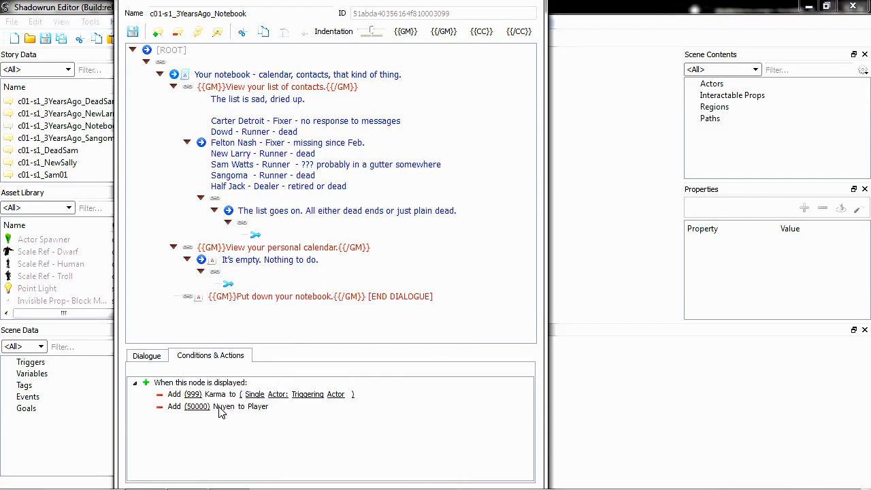
pyautogui.moveTo(340, 452)
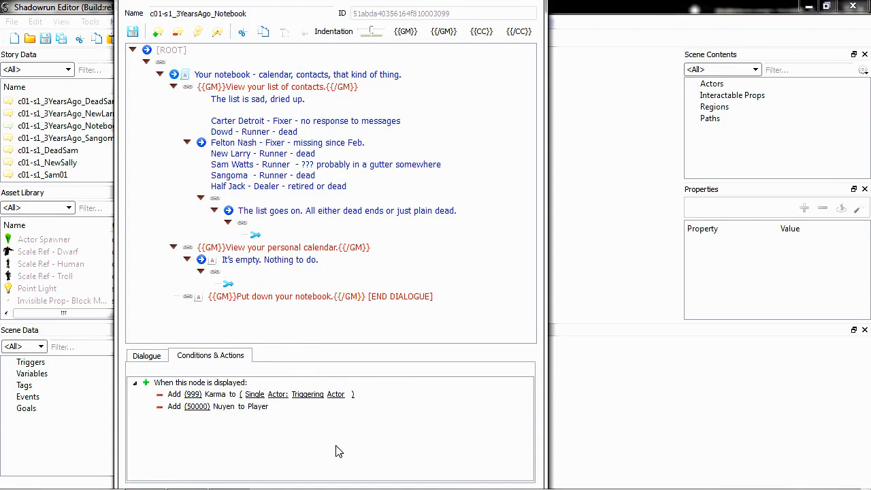
pyautogui.moveTo(354, 452)
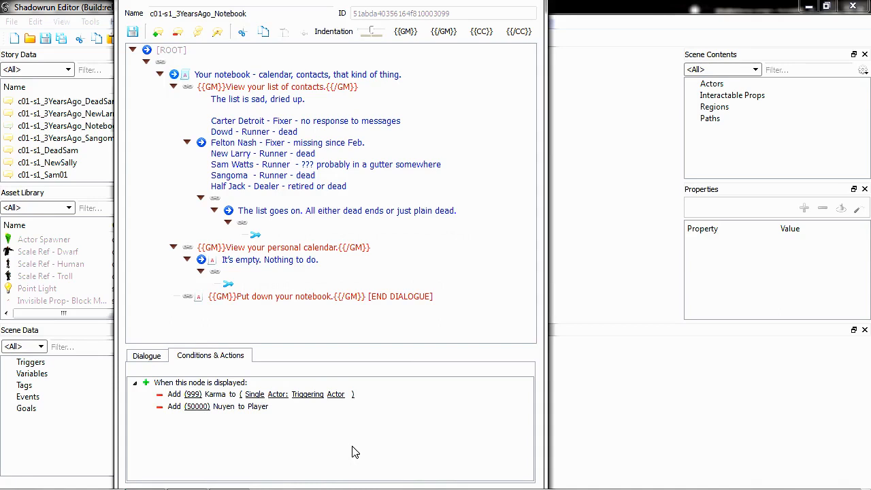
pyautogui.moveTo(320, 386)
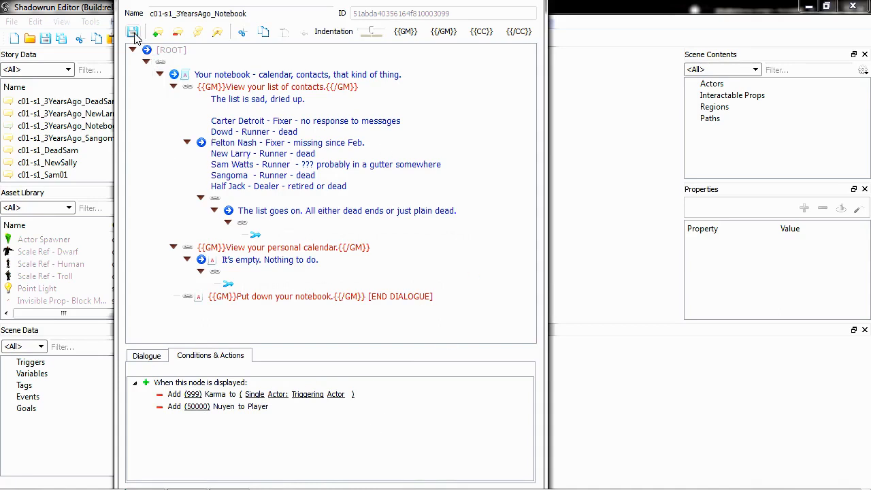
# - Save the notebook conversation, confirming the overwrite of the existing version
pyautogui.click(133, 32)
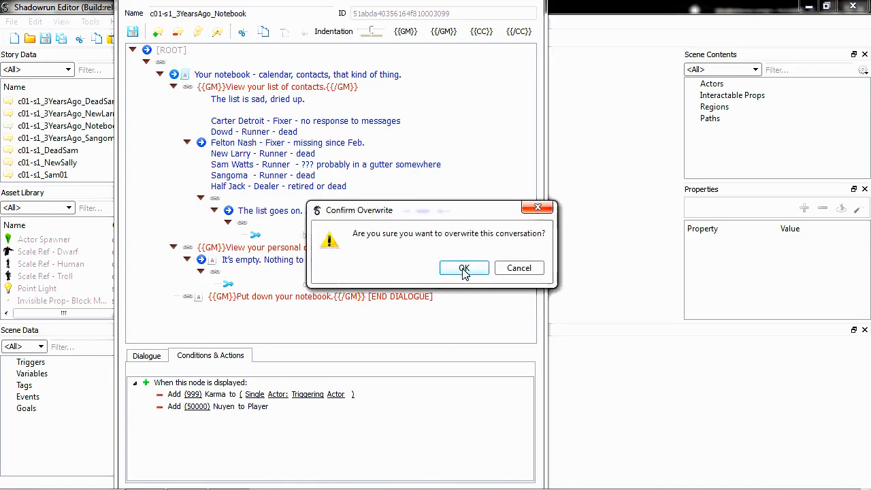
pyautogui.click(464, 267)
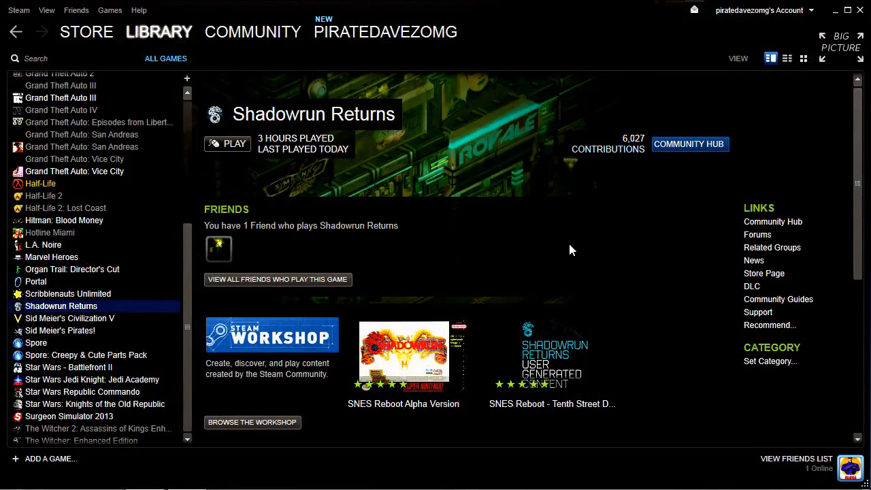
pyautogui.moveTo(583, 226)
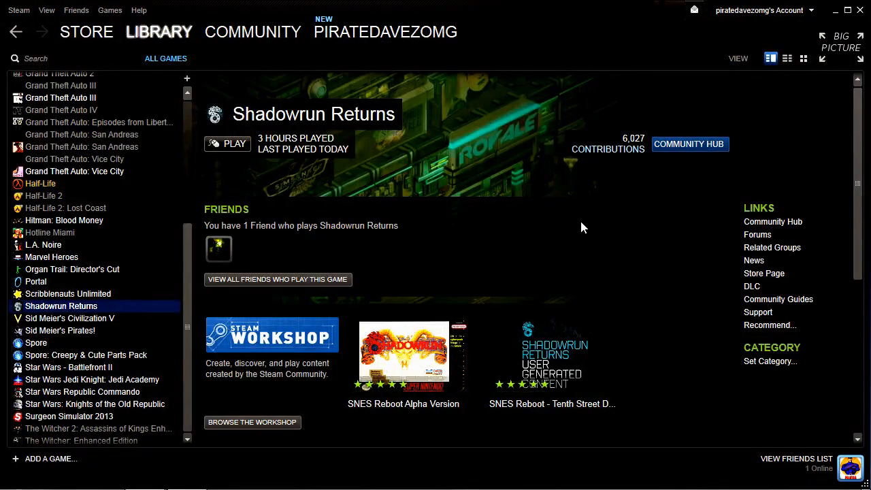
pyautogui.moveTo(537, 222)
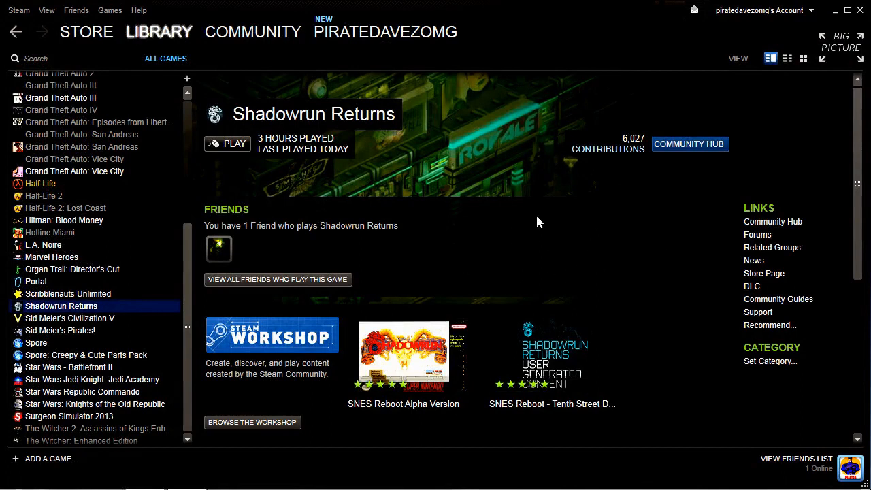
pyautogui.moveTo(259, 184)
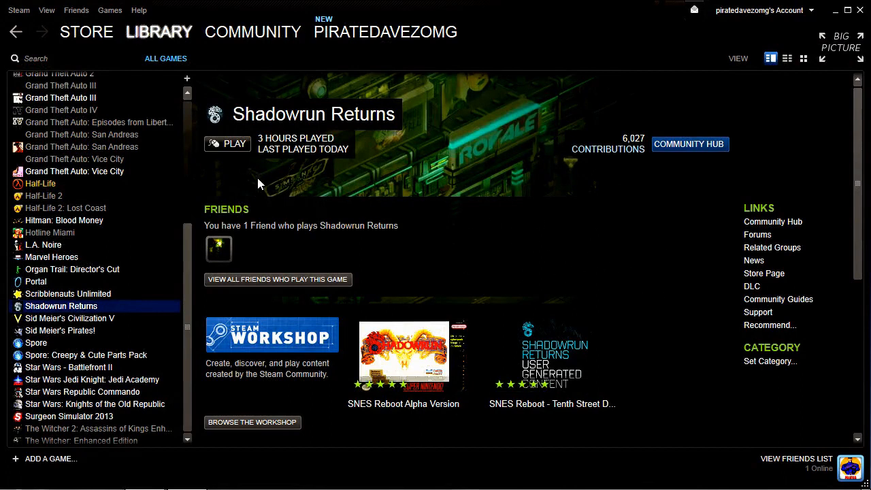
pyautogui.moveTo(229, 155)
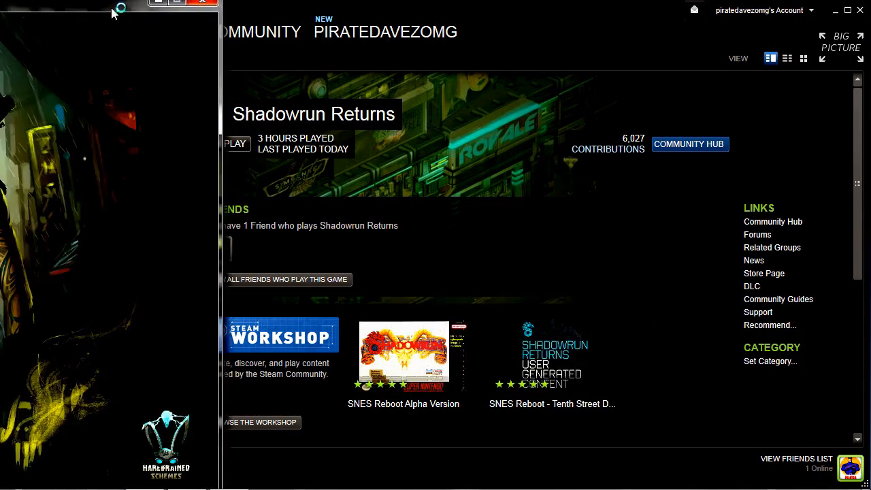
# - Start Shadowrun Returns from its launcher to reach the story selection
pyautogui.click(237, 145)
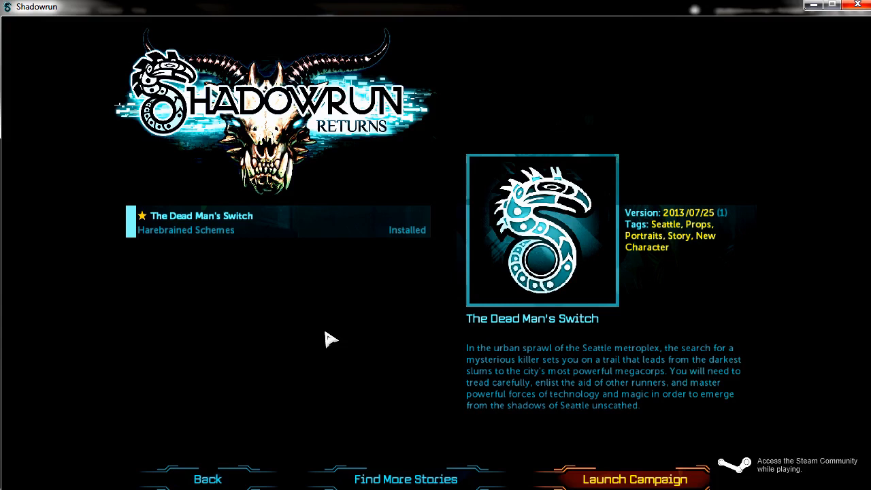
# - Launch The Dead Man's Switch with a new runner named 'Lady Janer', accepting unspent karma
pyautogui.click(629, 479)
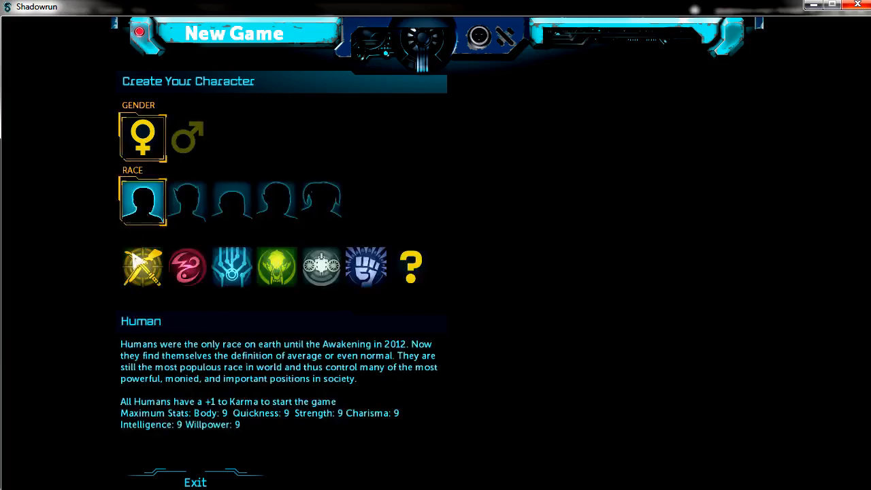
pyautogui.click(142, 266)
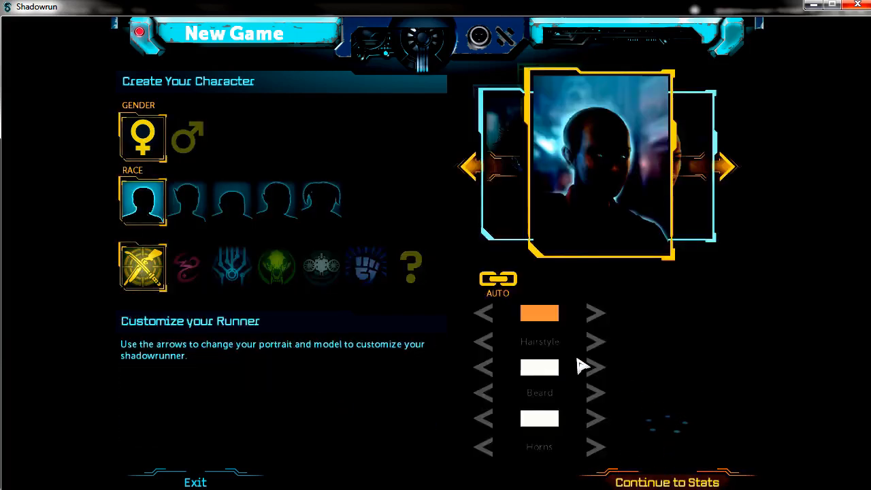
pyautogui.click(667, 482)
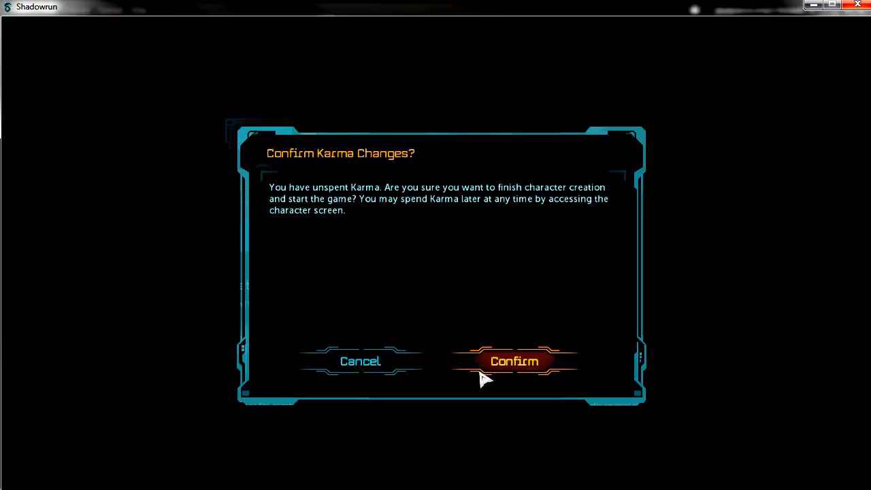
pyautogui.click(515, 362)
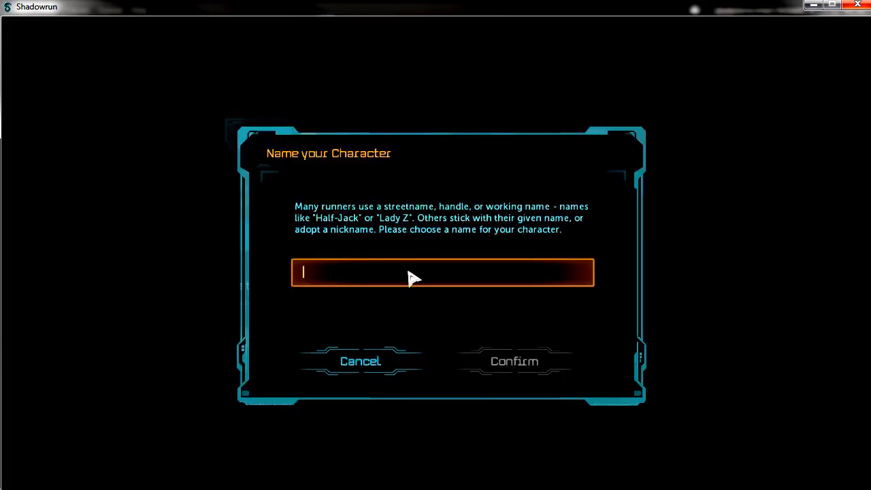
pyautogui.write('Lady Janer')
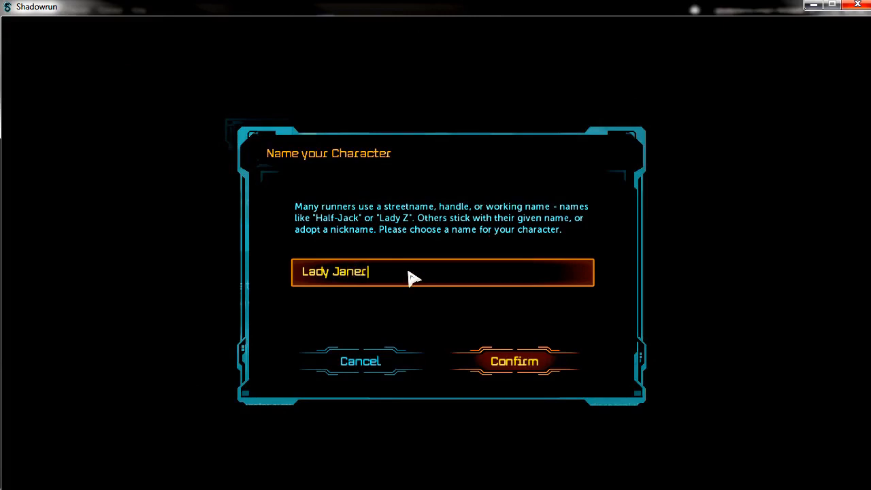
pyautogui.click(515, 362)
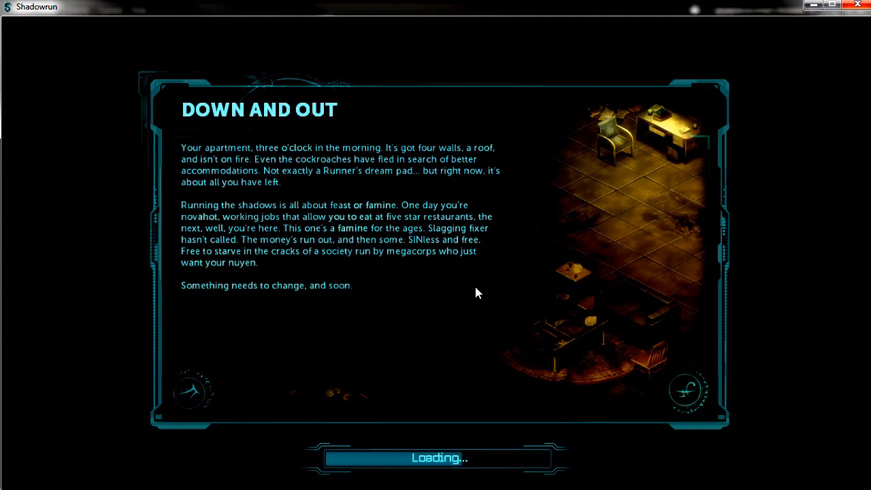
pyautogui.moveTo(436, 382)
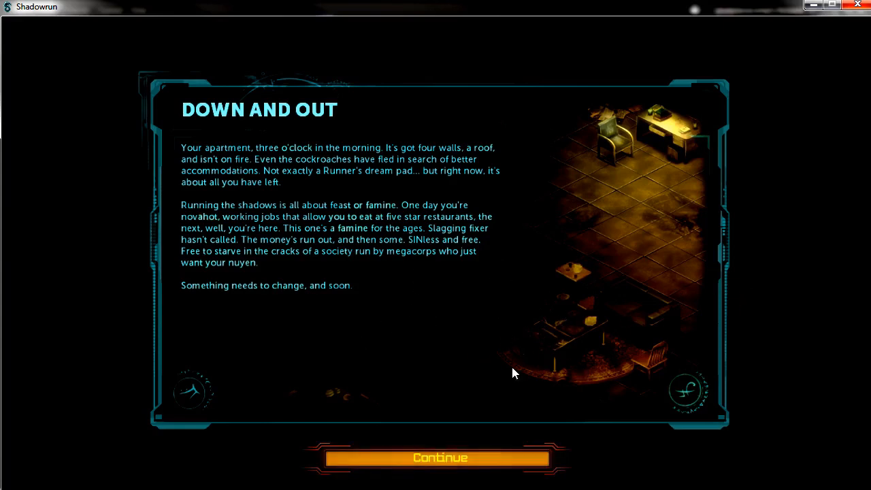
pyautogui.moveTo(551, 312)
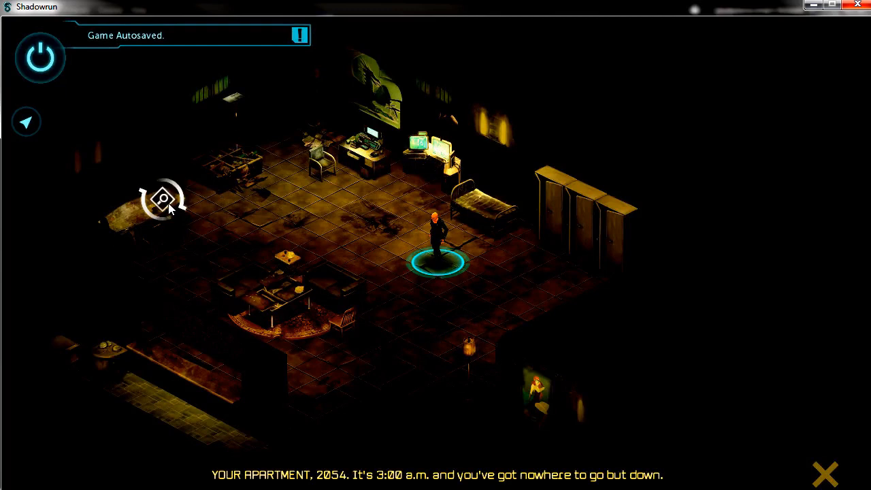
# - Interact with the apartment notebook and confirm the Action Points Upgraded notice, receiving ¥50,000 and 999 karma
pyautogui.click(164, 199)
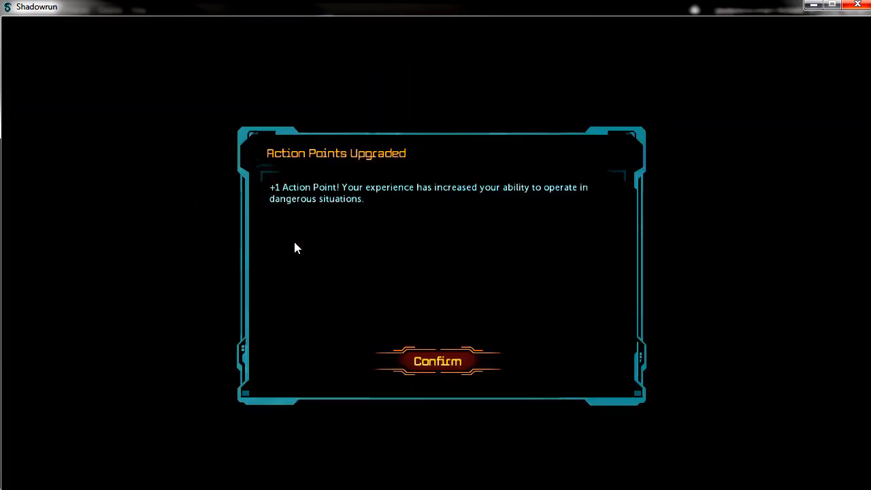
pyautogui.click(439, 363)
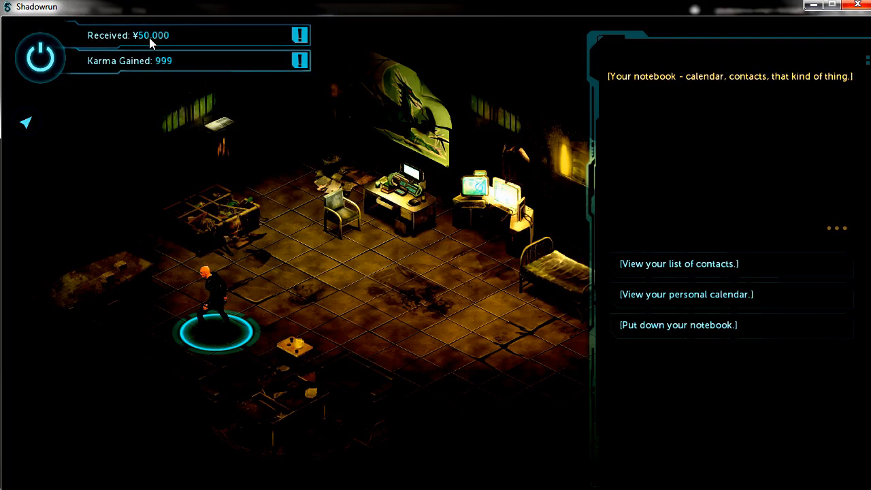
pyautogui.moveTo(647, 373)
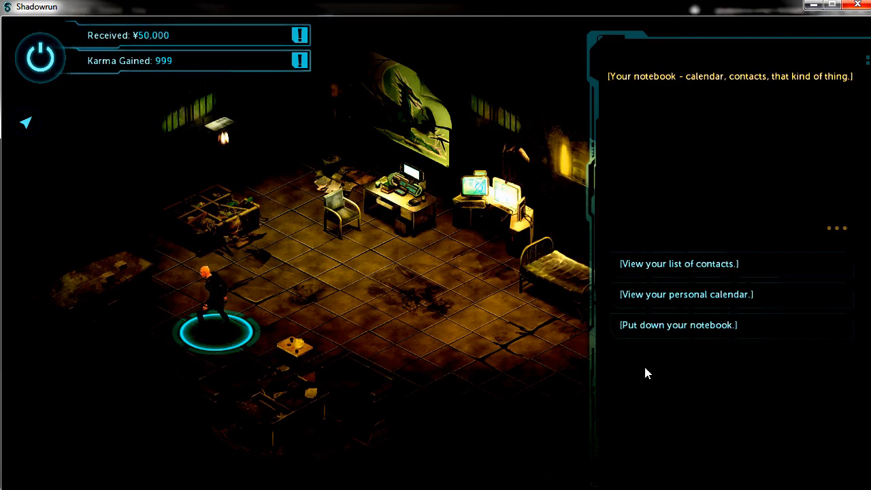
# - View Lady Janer's sheet and Spend Karma screen showing ¥50,000 and 1,007 karma, then exit without changes
pyautogui.click(678, 324)
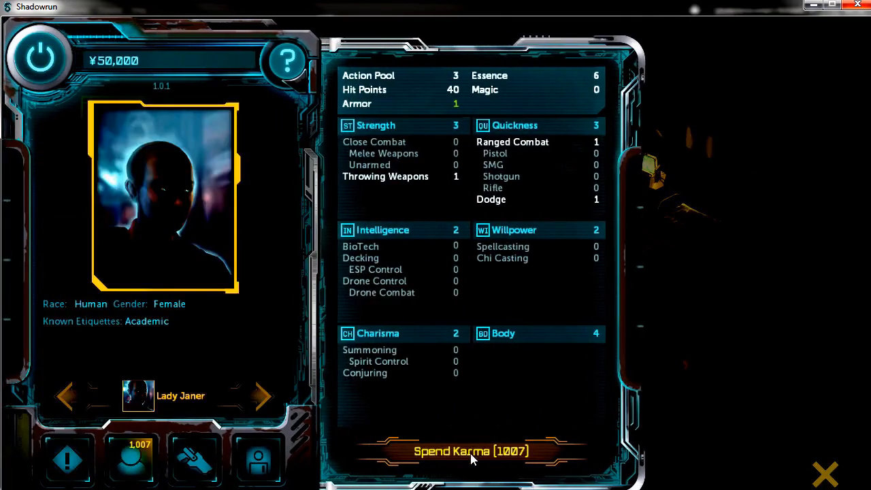
pyautogui.click(471, 451)
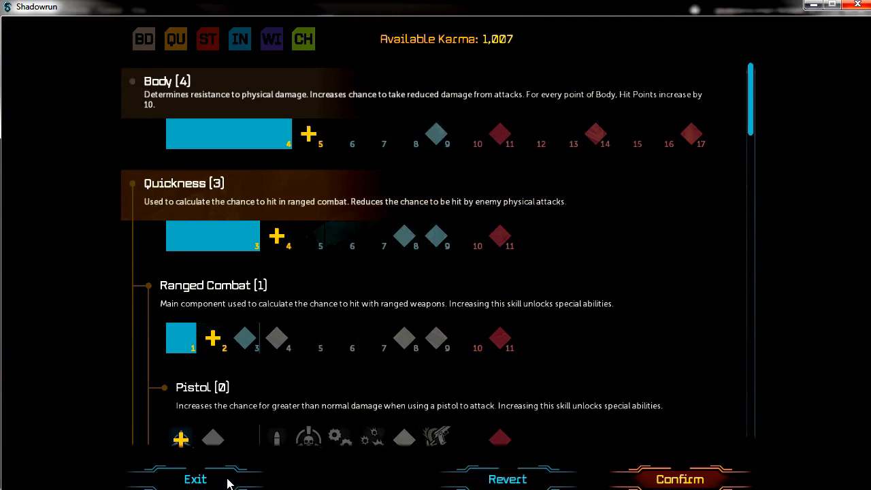
pyautogui.click(196, 480)
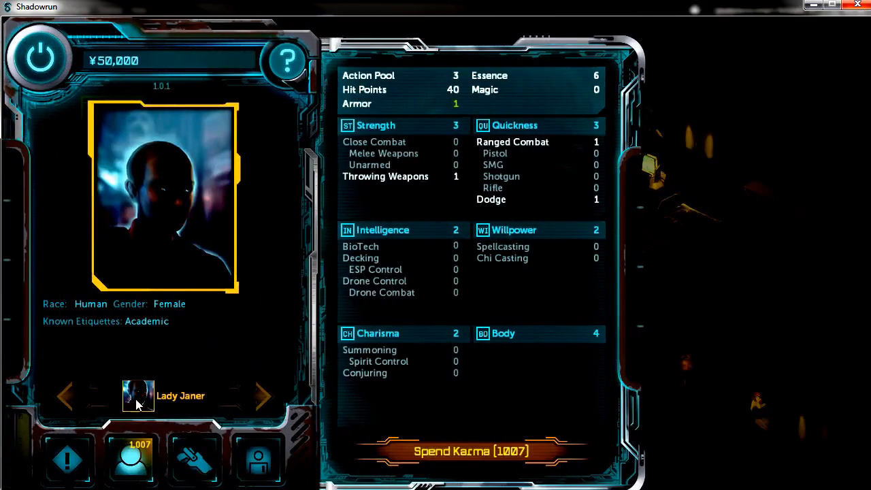
pyautogui.moveTo(691, 347)
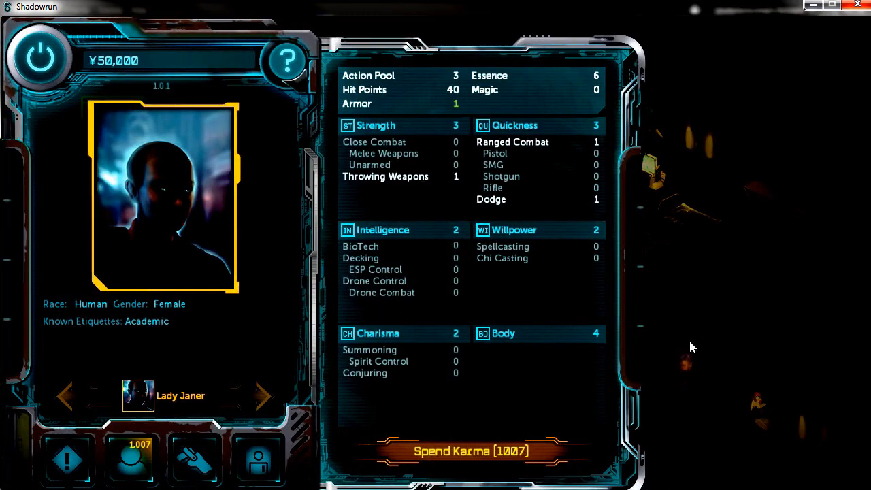
pyautogui.moveTo(388, 375)
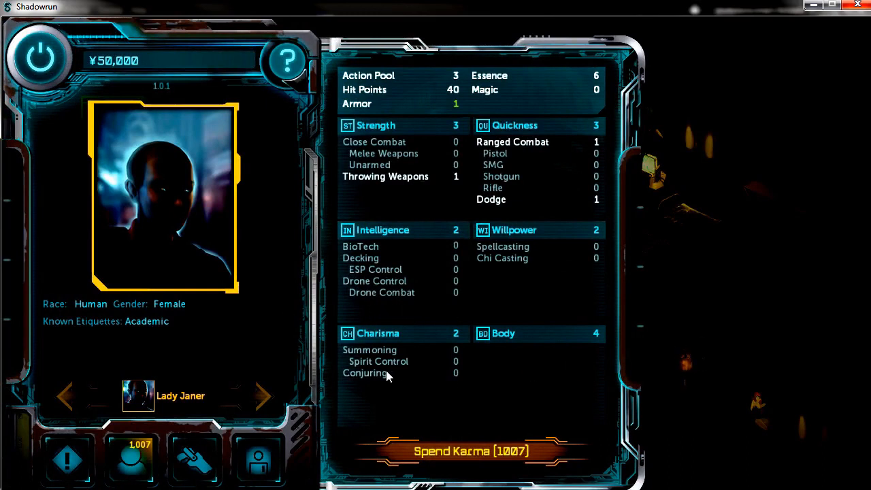
pyautogui.moveTo(95, 67)
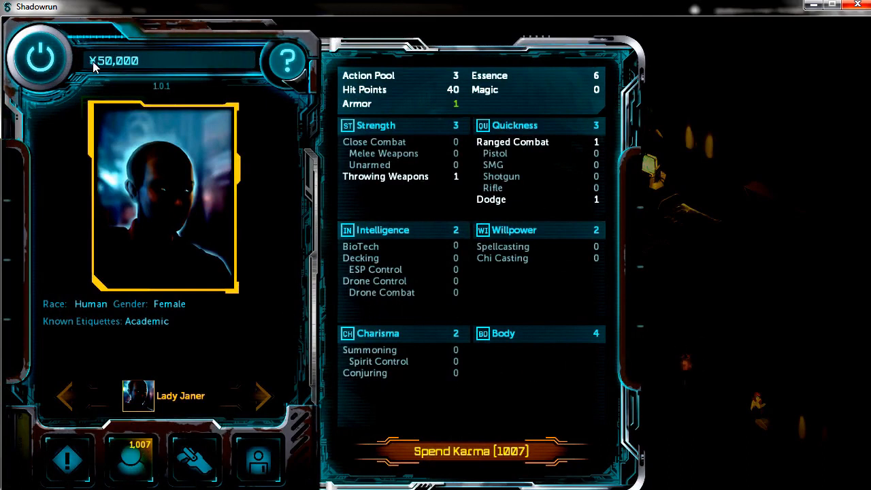